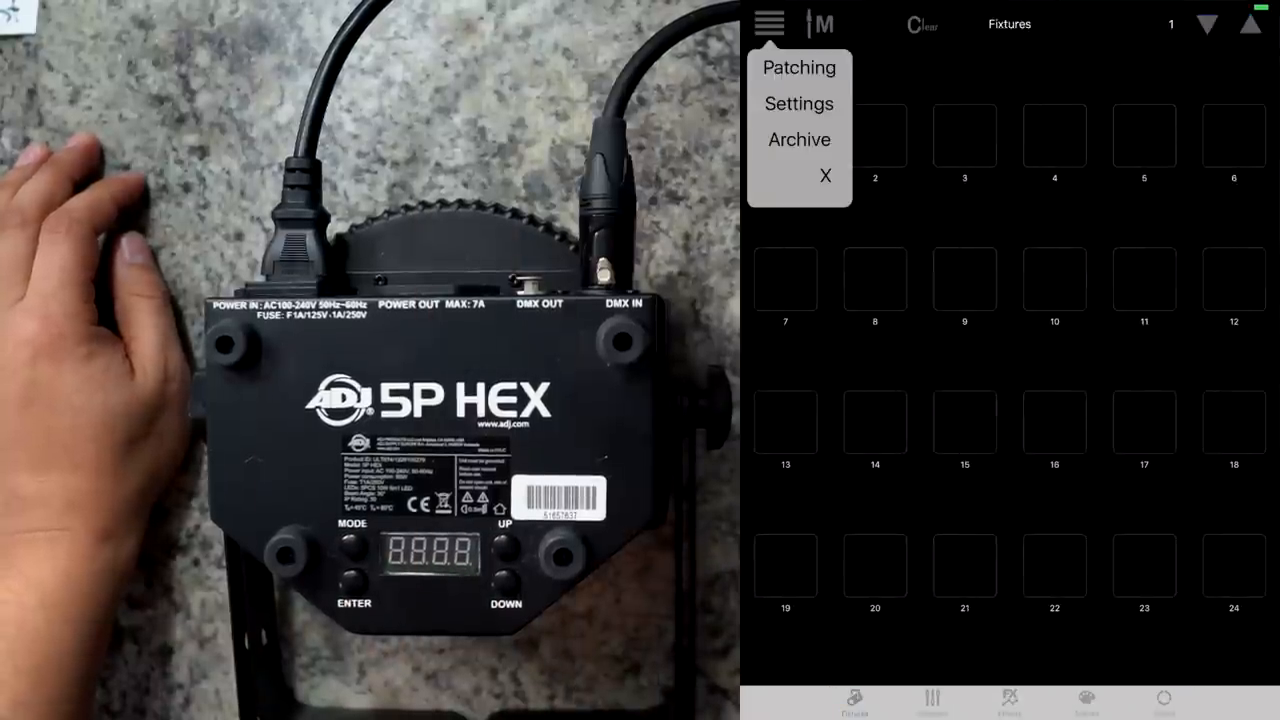
Step: Narrow the Patching profile search to the 5P Hex entries by searching '5p'
{"action": "left_click", "coordinate": [800, 68]}
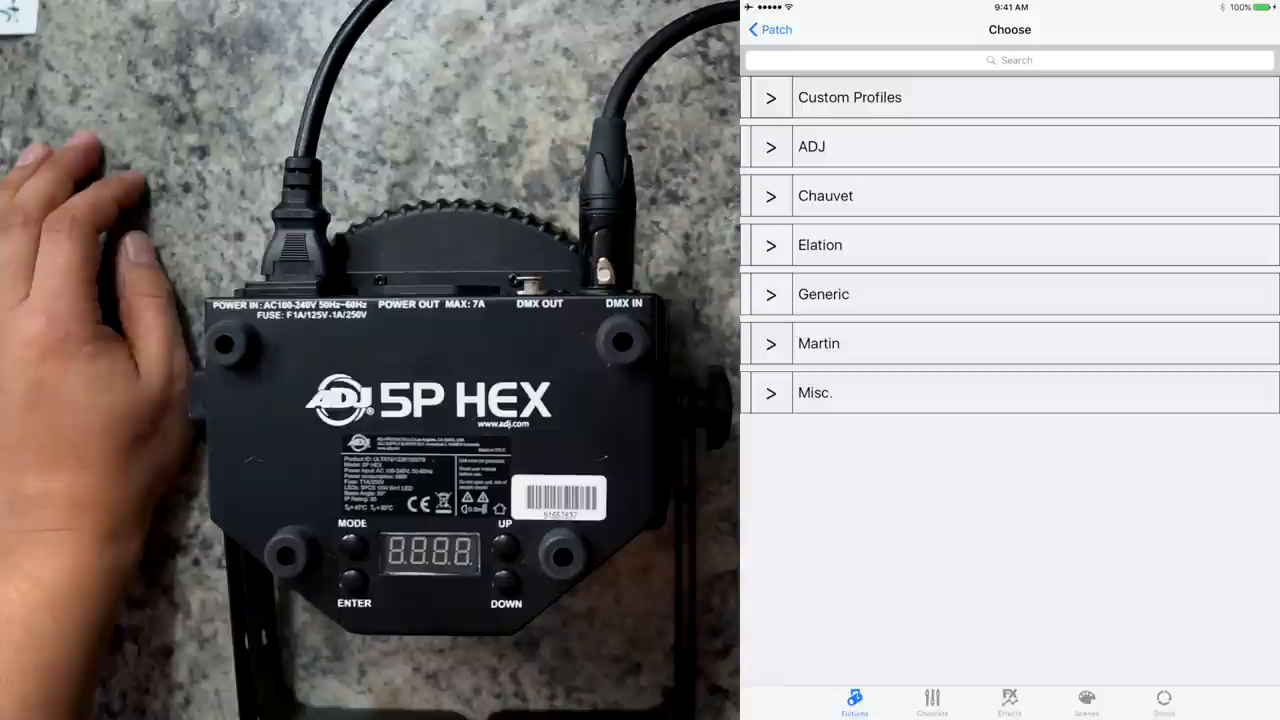
{"action": "left_click", "coordinate": [1016, 60]}
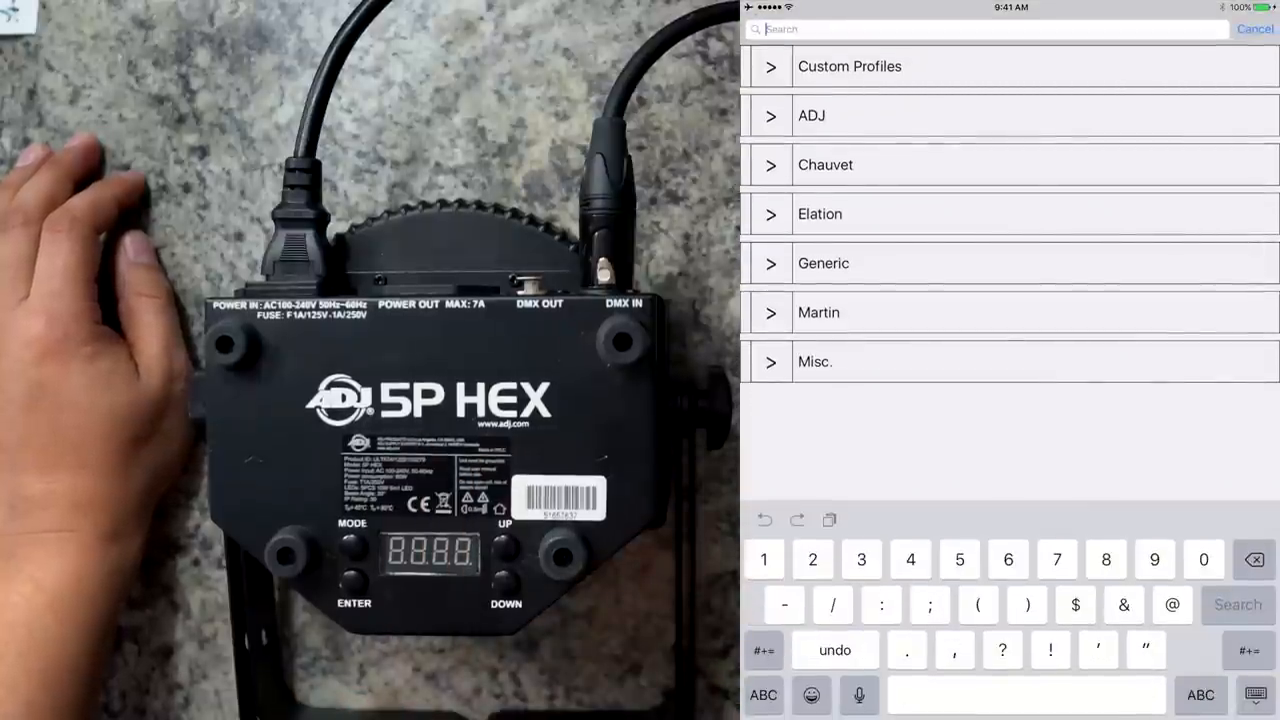
{"action": "type", "text": "5"}
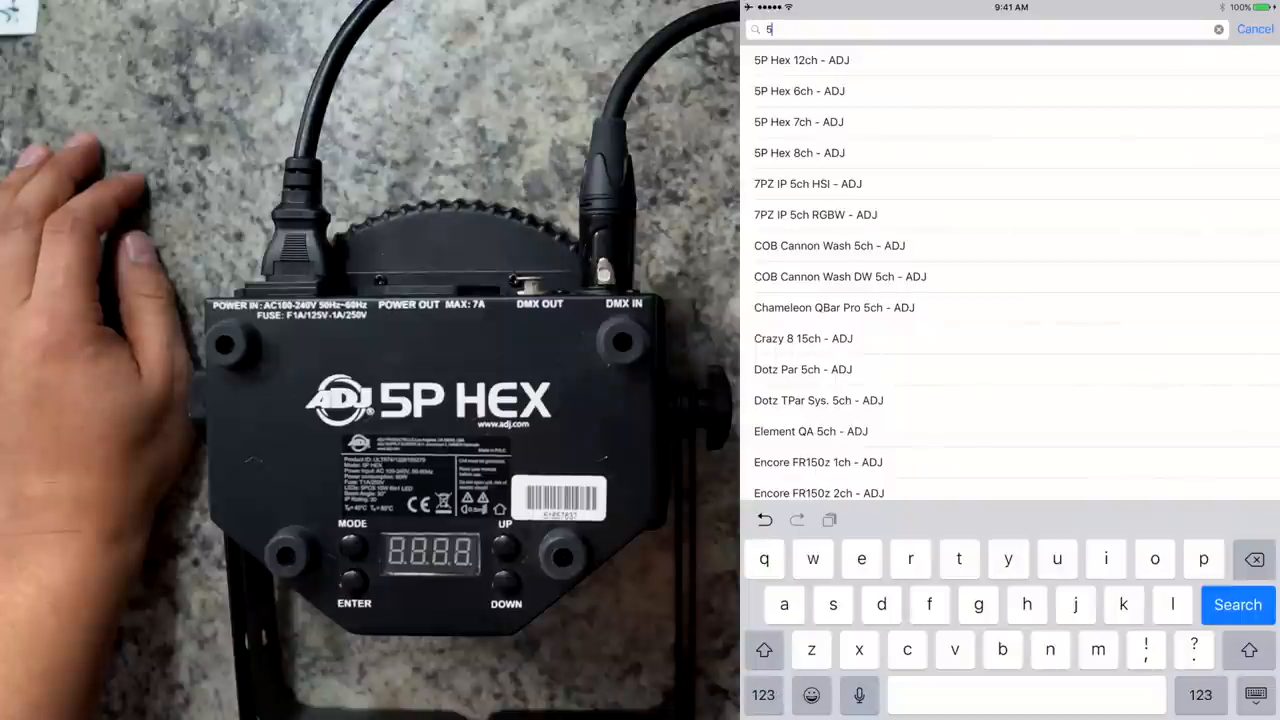
{"action": "type", "text": "p"}
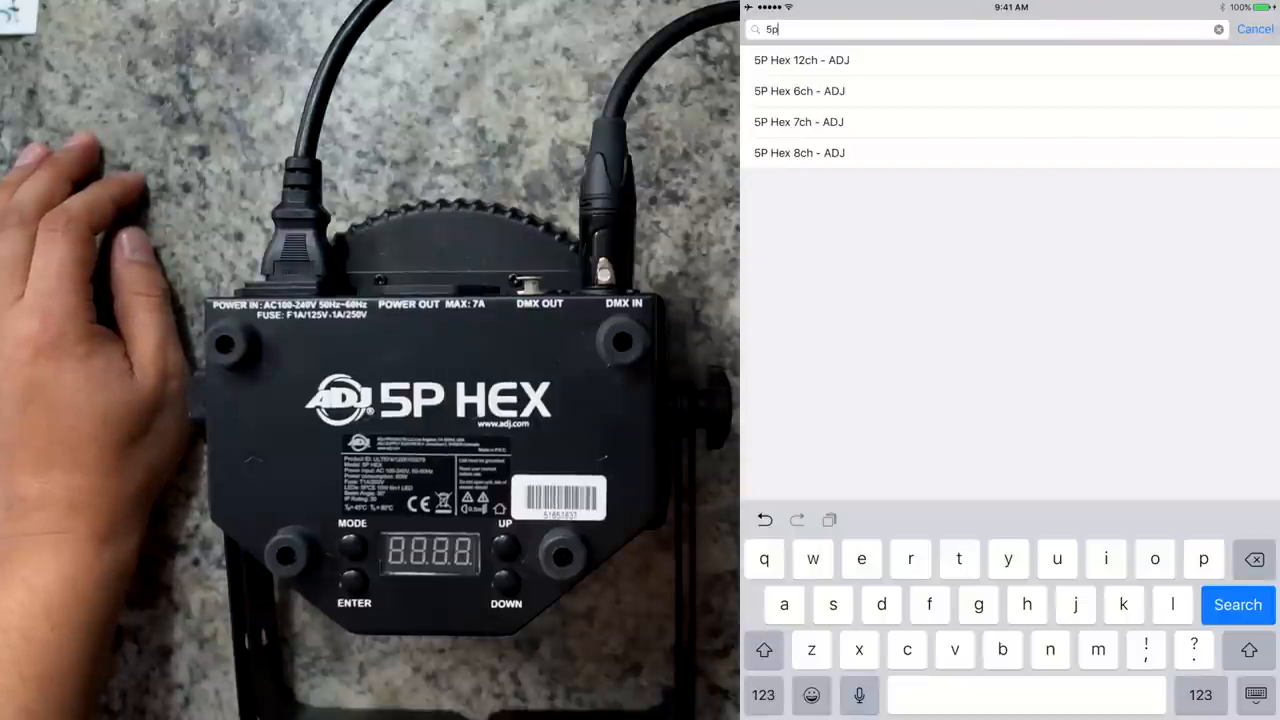
Step: Patch one 5P Hex 8ch fixture and return to the manufacturer profile list
{"action": "left_click", "coordinate": [800, 152]}
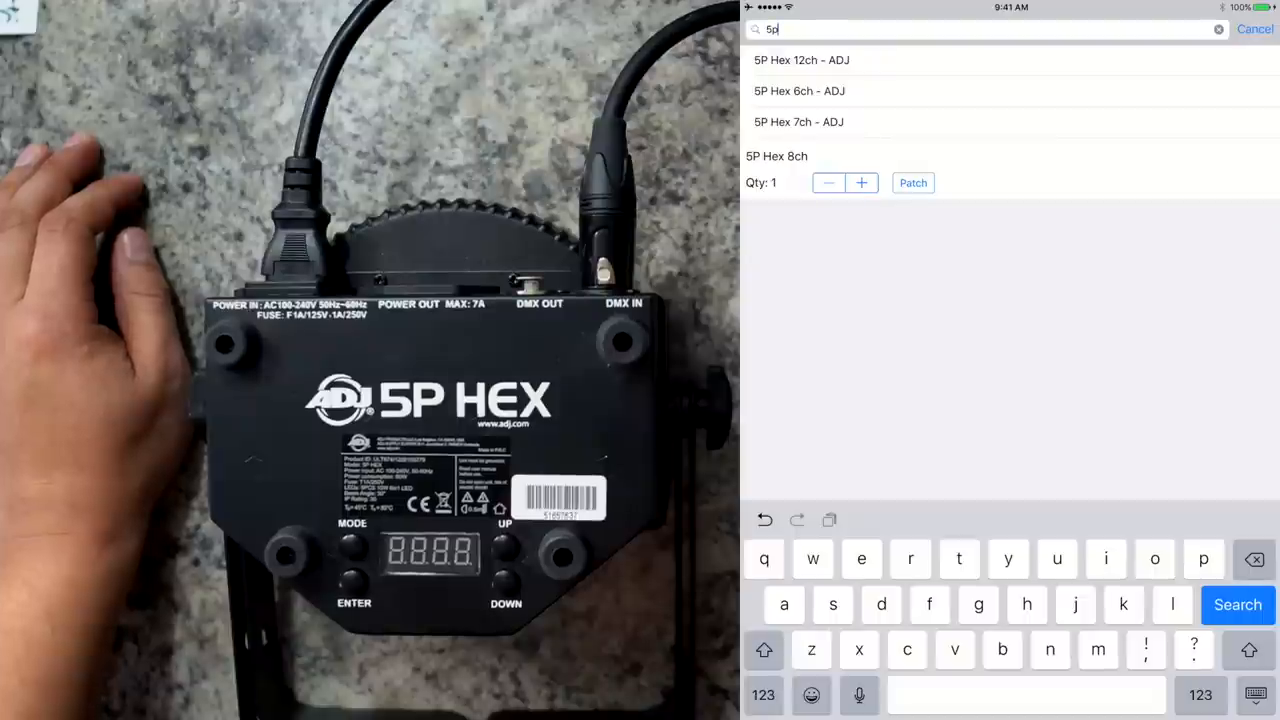
{"action": "left_click", "coordinate": [800, 156]}
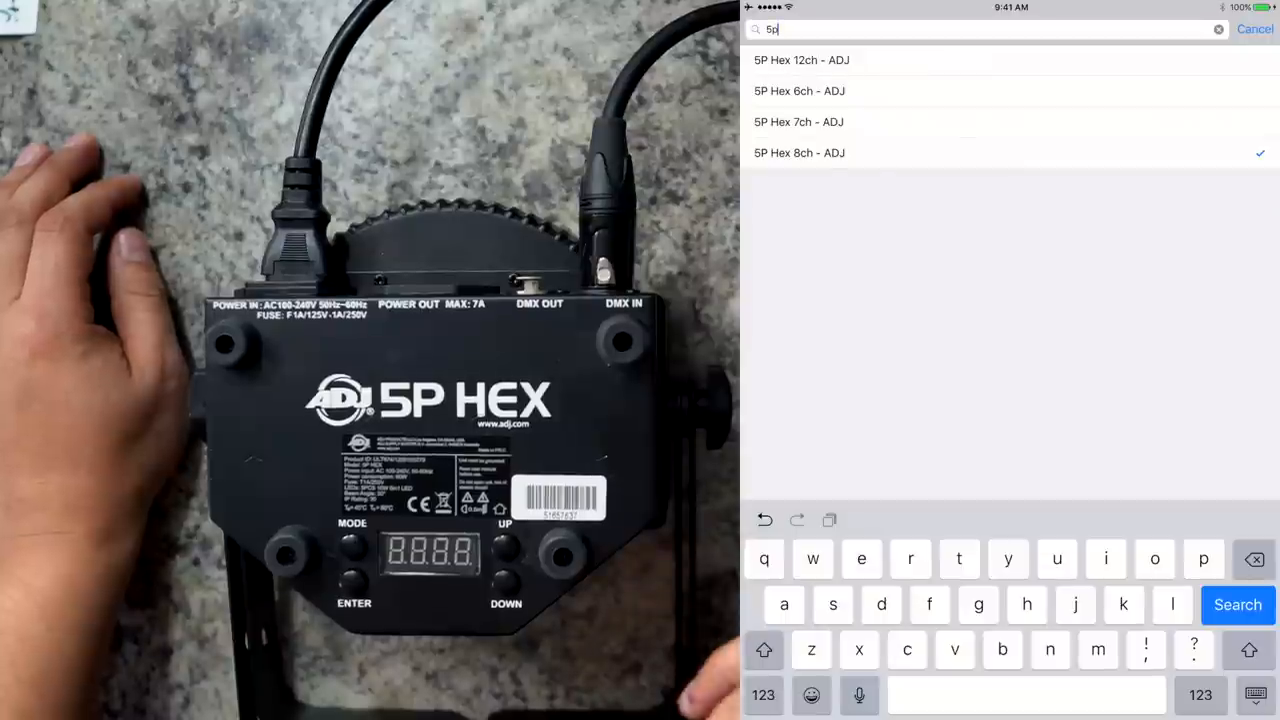
{"action": "left_click", "coordinate": [1254, 28]}
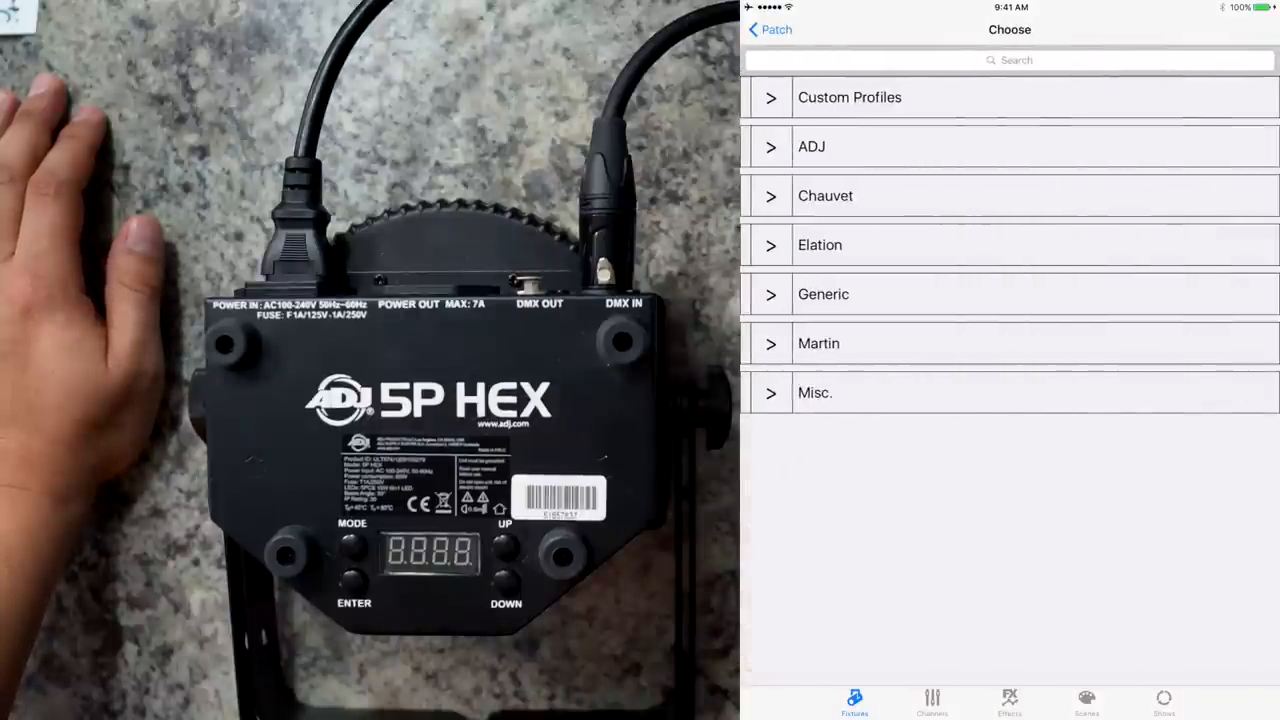
Step: Review the 12ch and 6ch 5P Hex profiles, then cancel back to the patch list with slot 1 holding 5P Hex 8ch
{"action": "left_click", "coordinate": [1016, 60]}
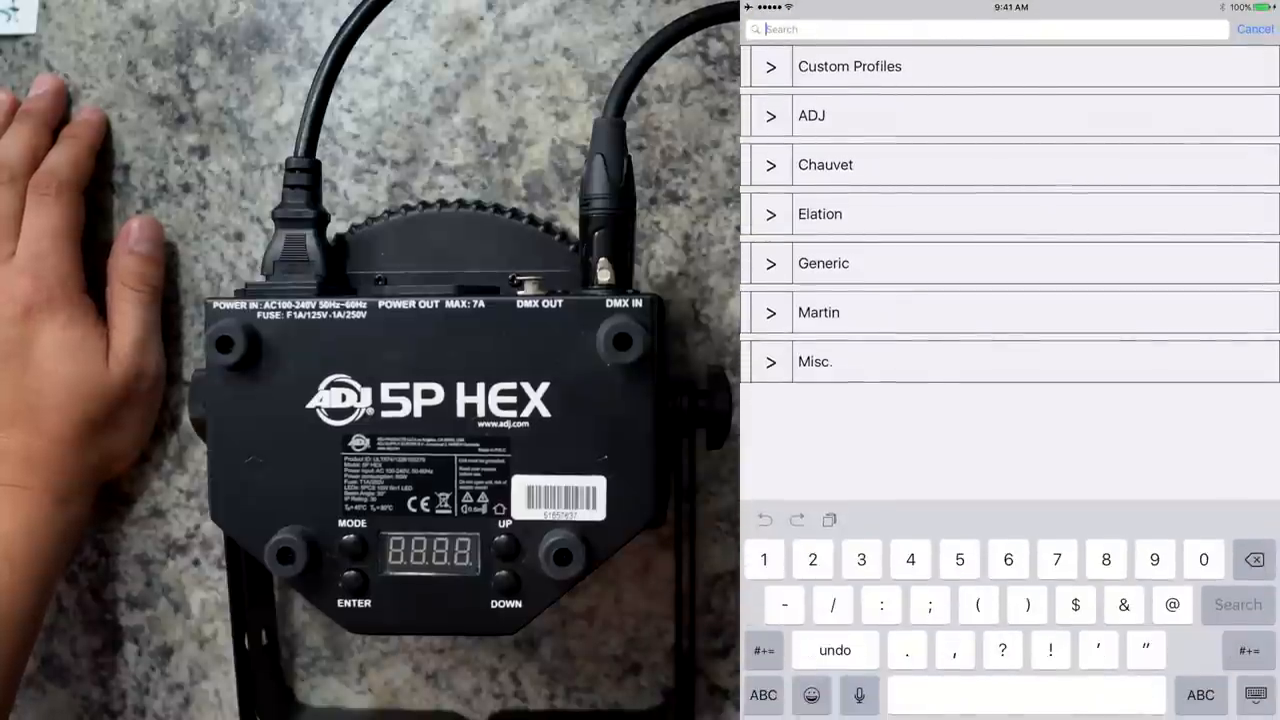
{"action": "type", "text": "5p"}
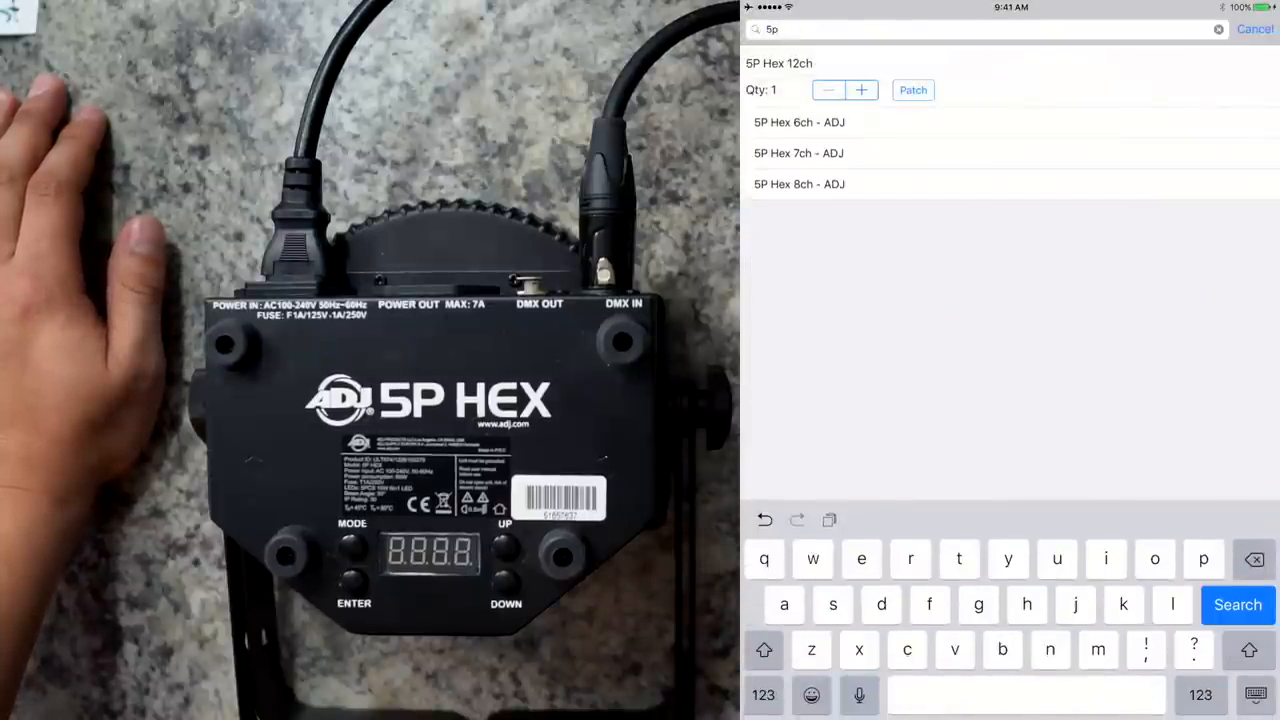
{"action": "left_click", "coordinate": [912, 90]}
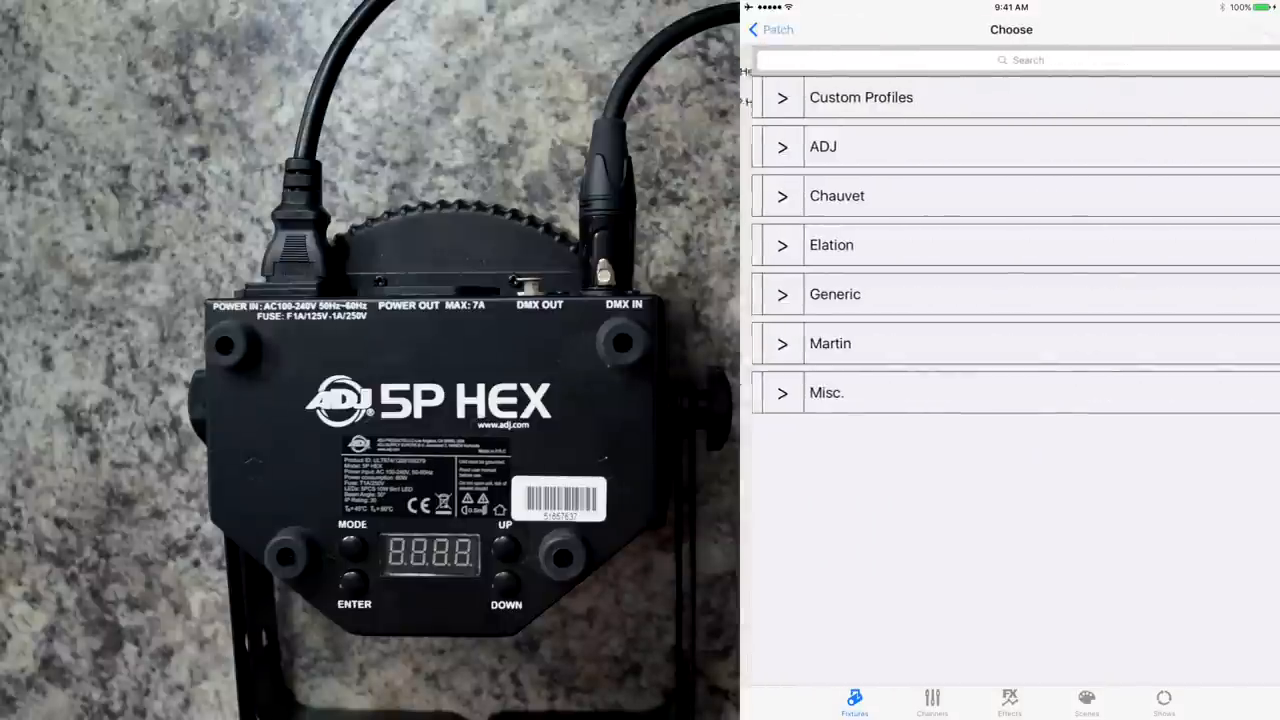
{"action": "type", "text": "5p"}
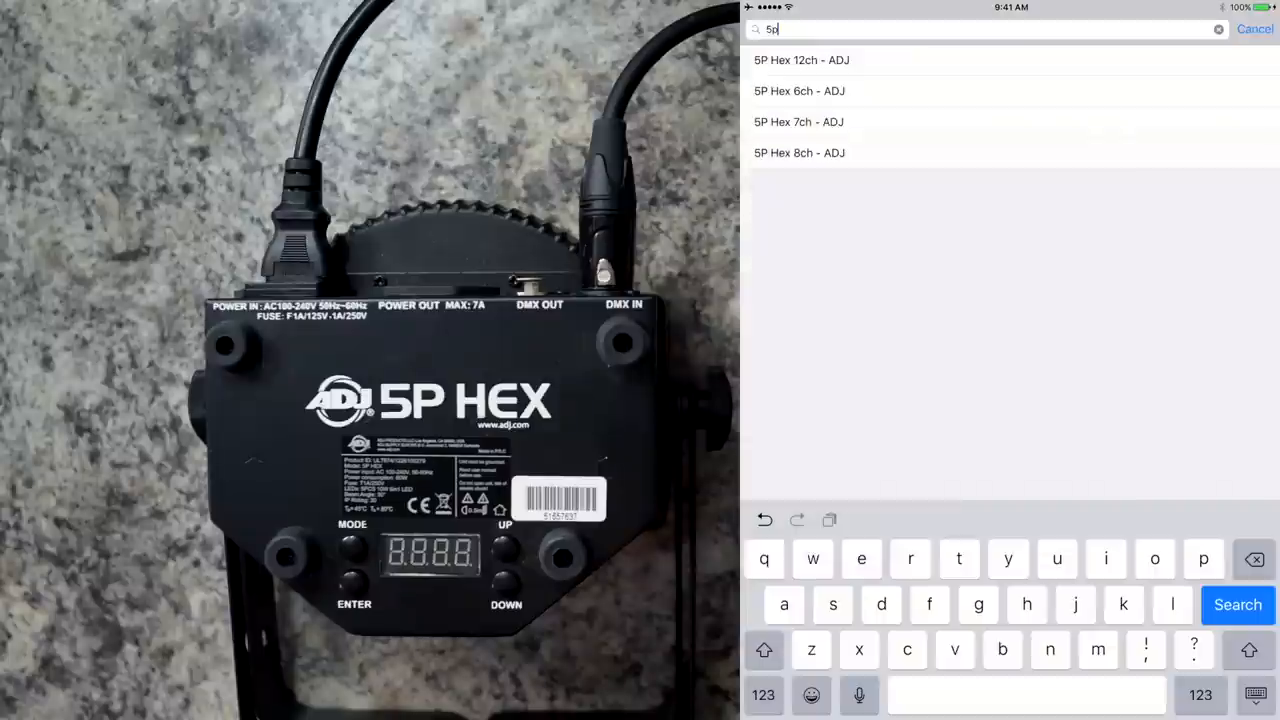
{"action": "left_click", "coordinate": [800, 92]}
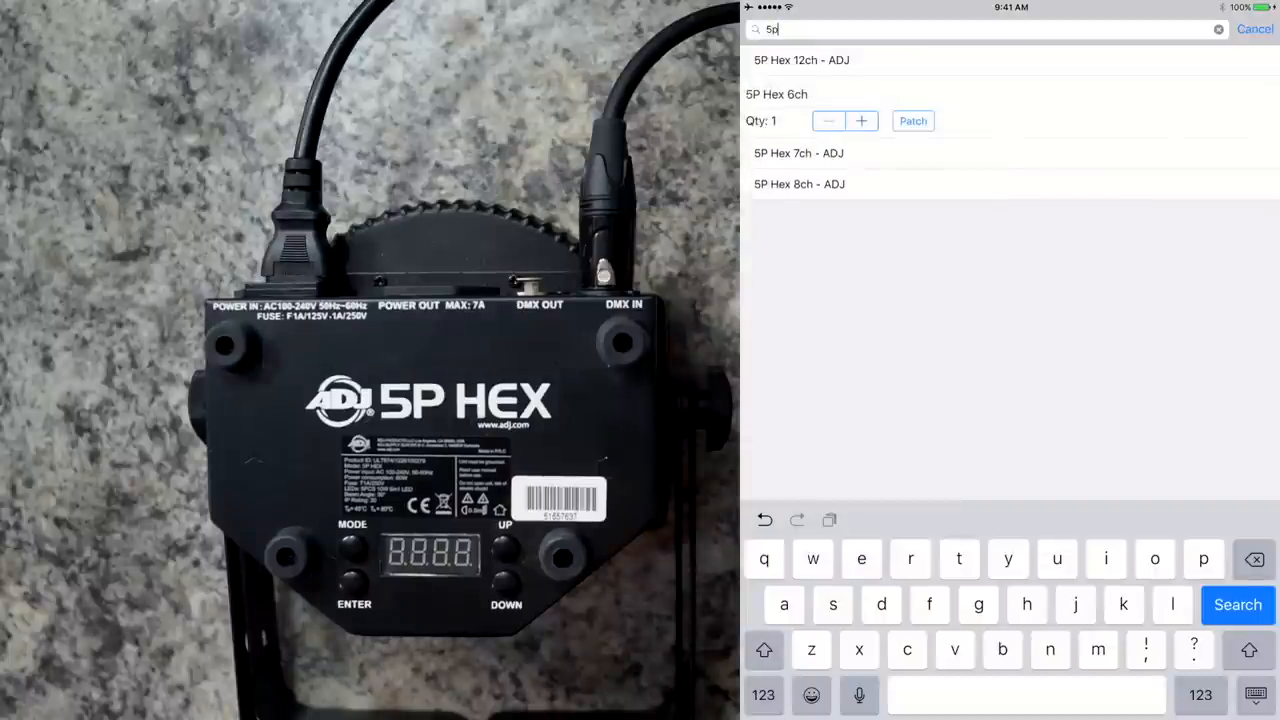
{"action": "left_click", "coordinate": [912, 120]}
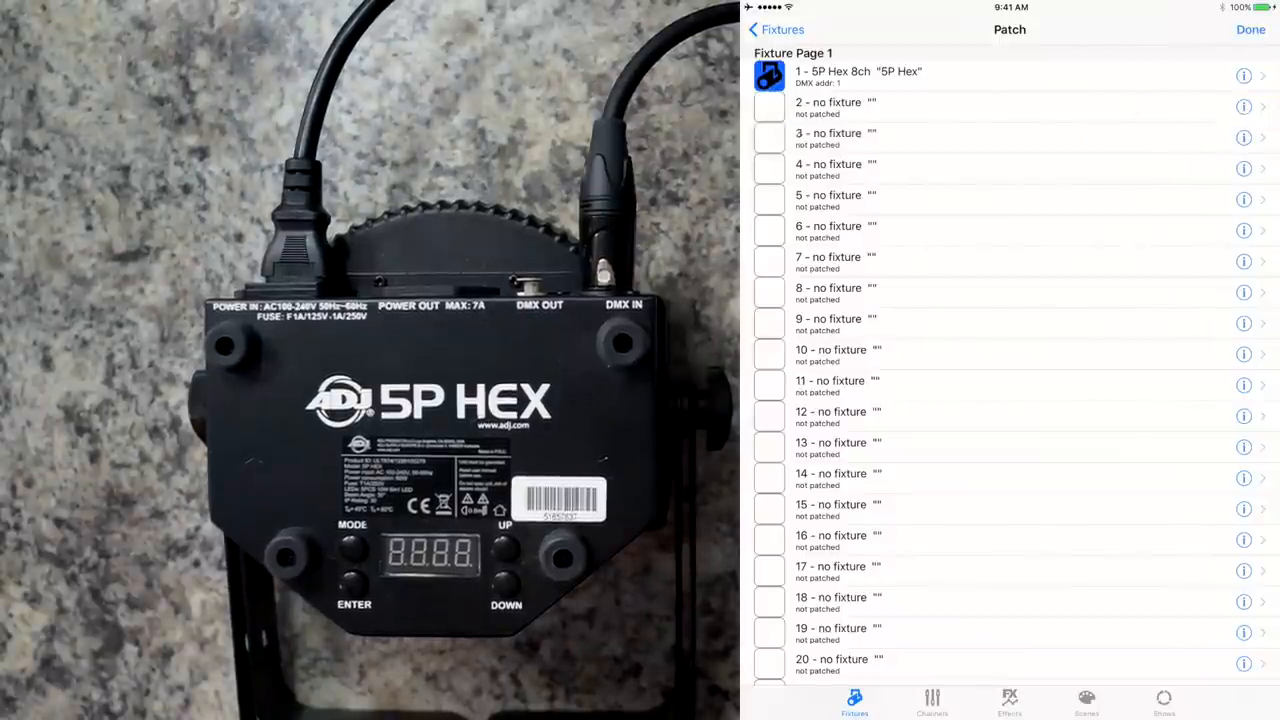
{"action": "left_click", "coordinate": [1250, 30]}
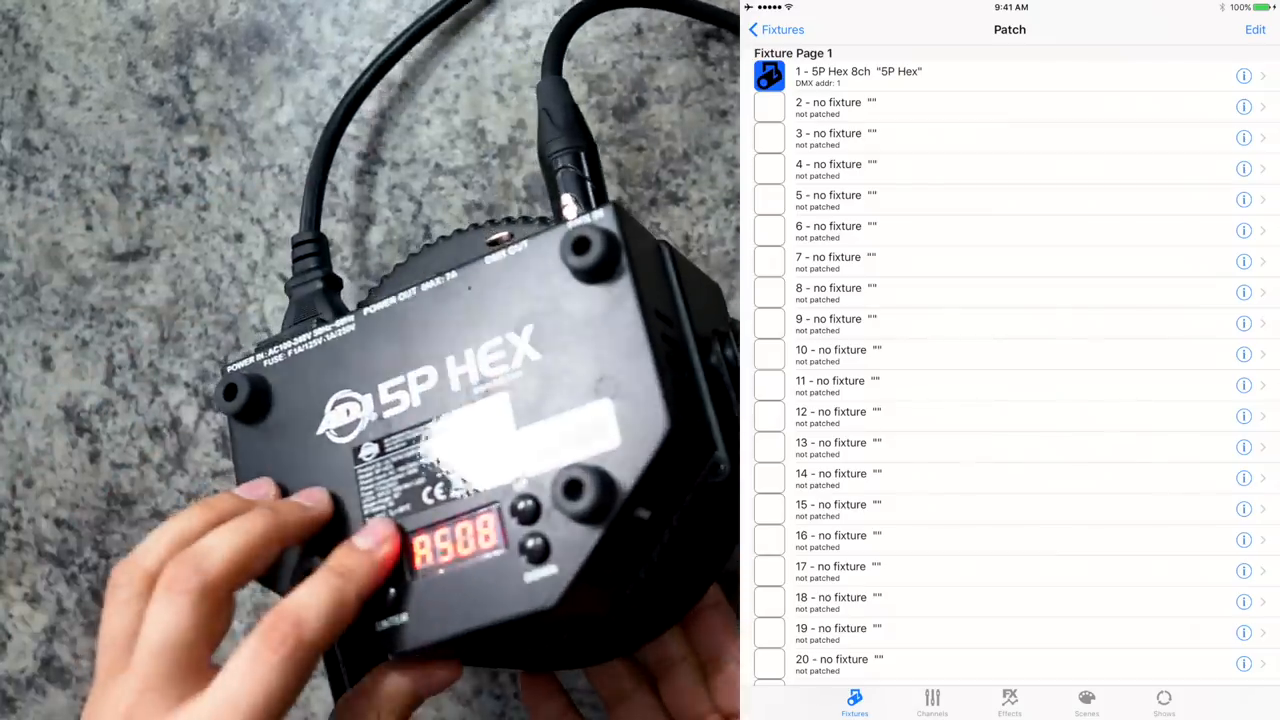
Step: Show the 5P Hex channel faders and raise its Strobe channel to full
{"action": "left_click", "coordinate": [776, 30]}
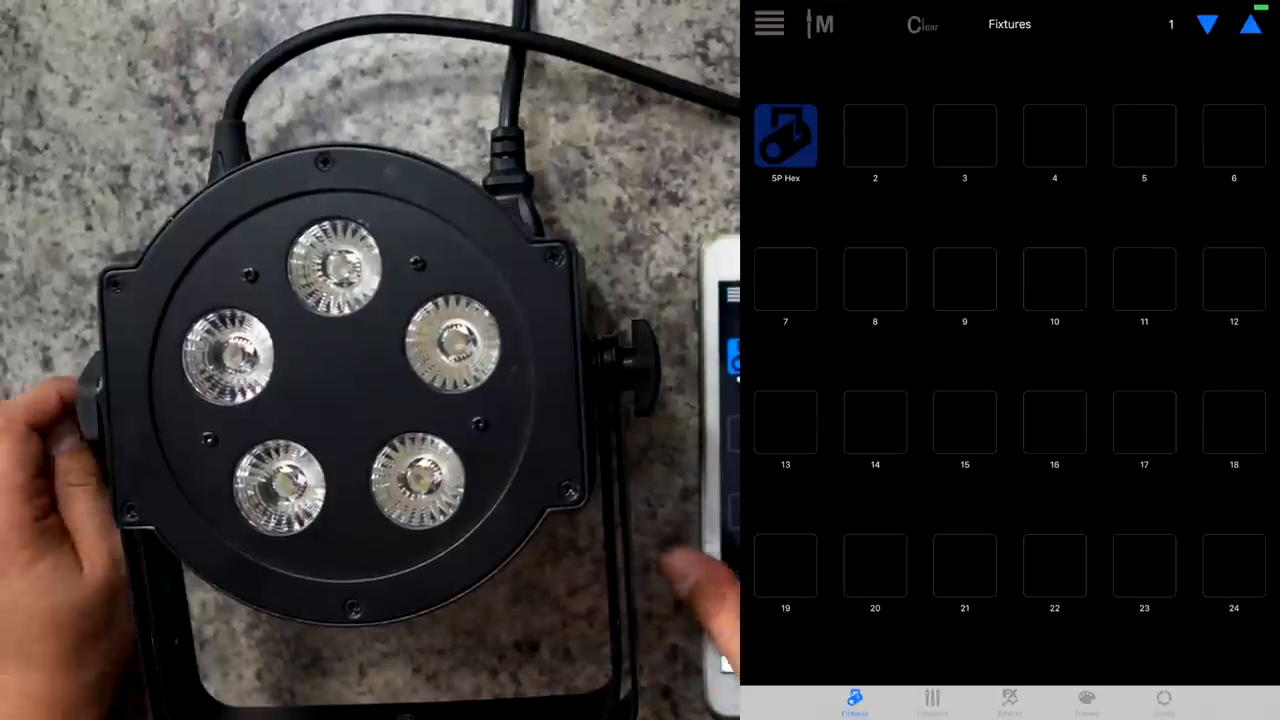
{"action": "left_click", "coordinate": [784, 136]}
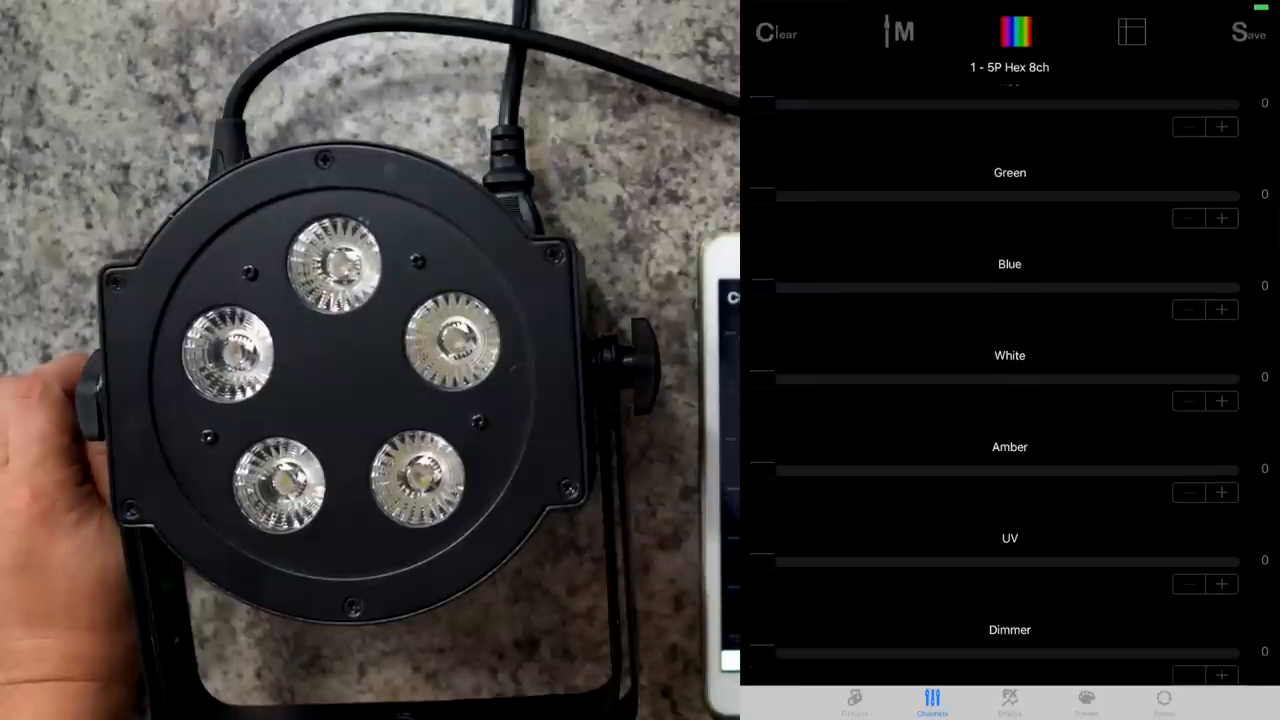
{"action": "scroll", "scroll_direction": "down", "scroll_amount": 3}
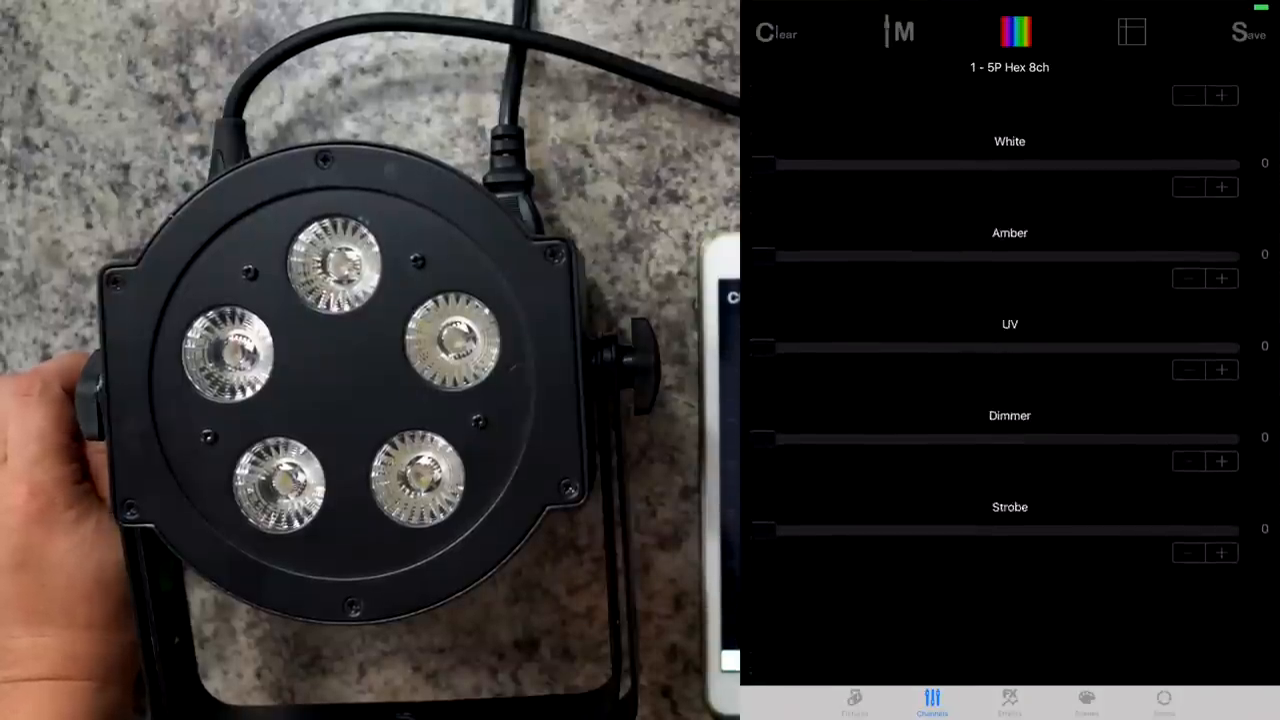
{"action": "scroll", "scroll_direction": "down", "scroll_amount": 3}
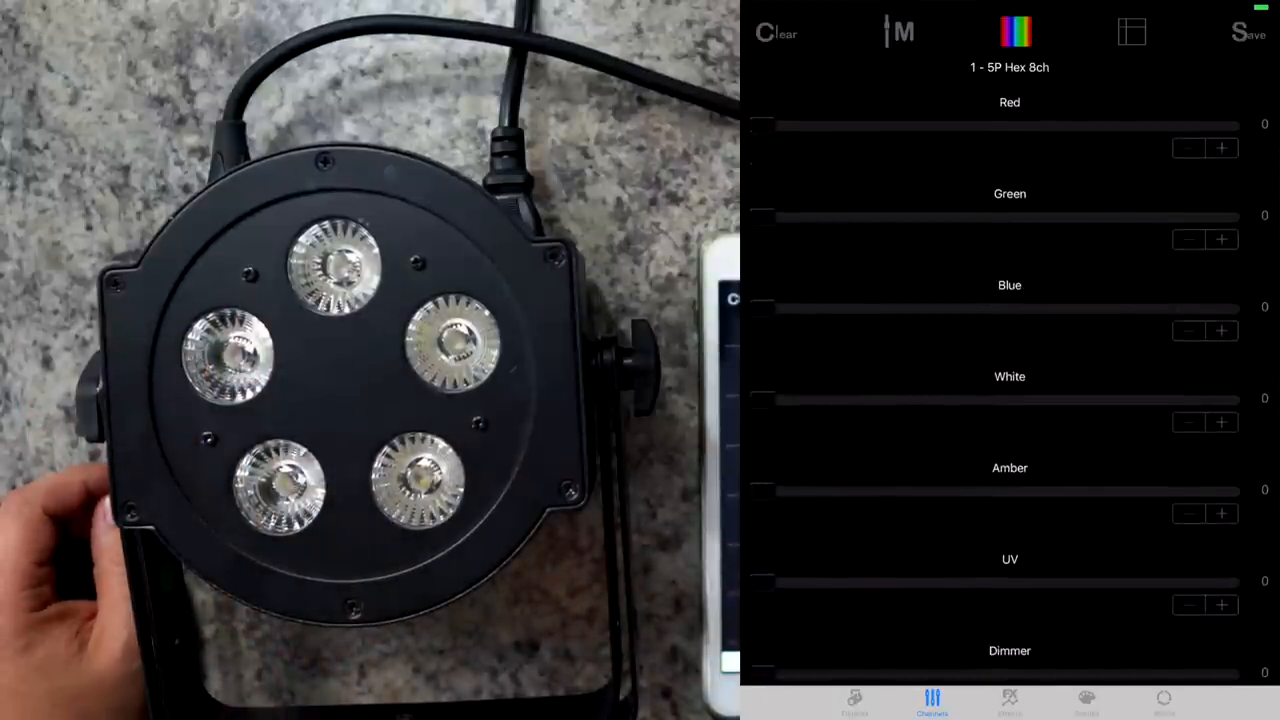
{"action": "scroll", "scroll_direction": "down", "scroll_amount": 3}
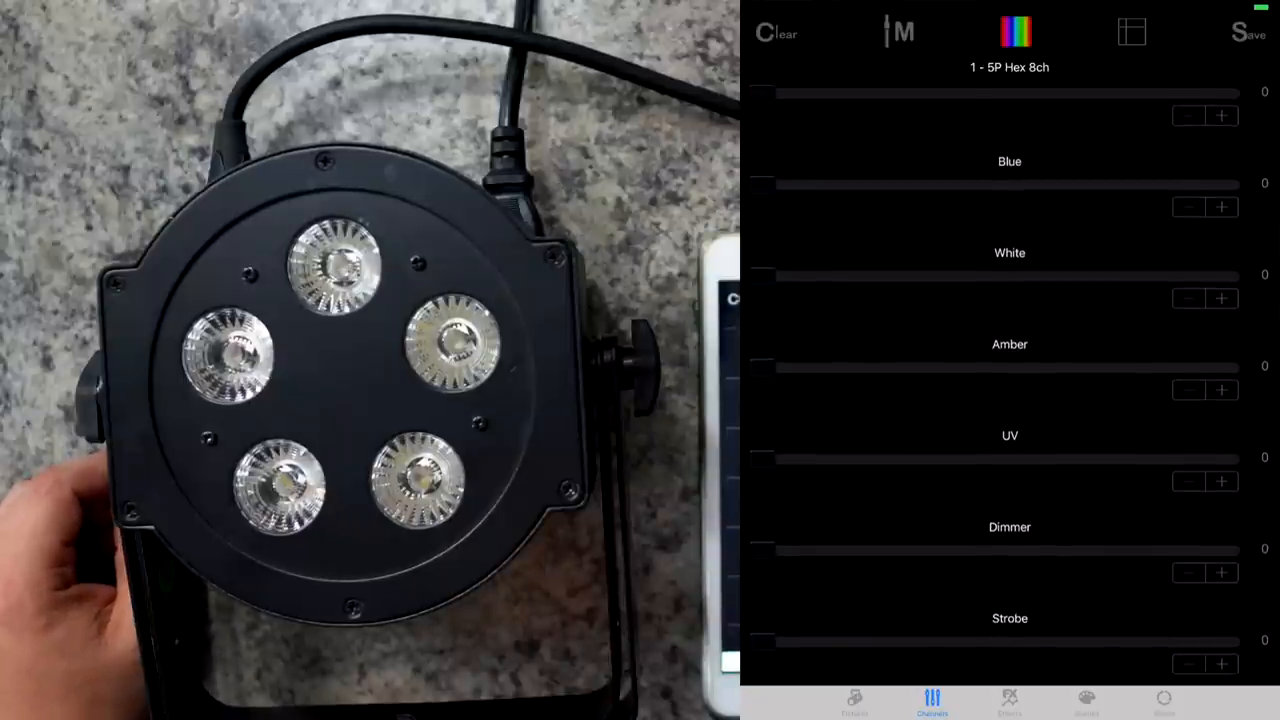
{"action": "scroll", "scroll_direction": "down", "scroll_amount": 3}
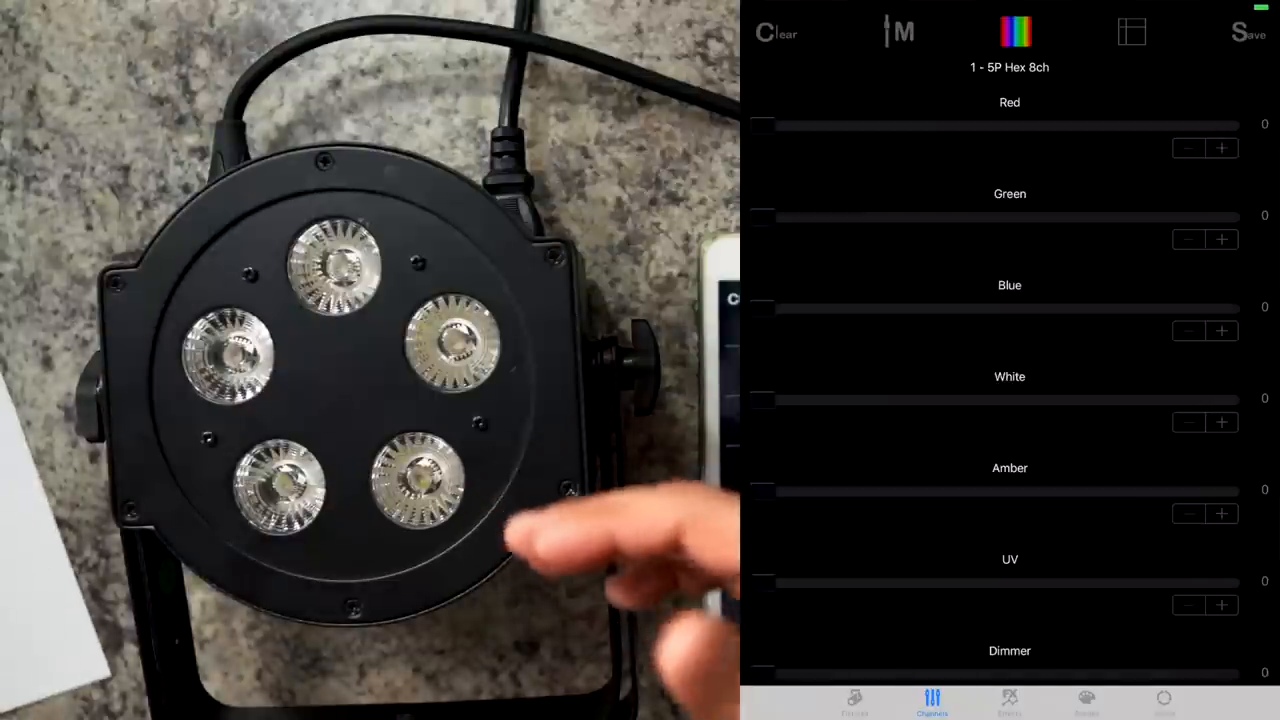
{"action": "scroll", "scroll_direction": "down", "scroll_amount": 3}
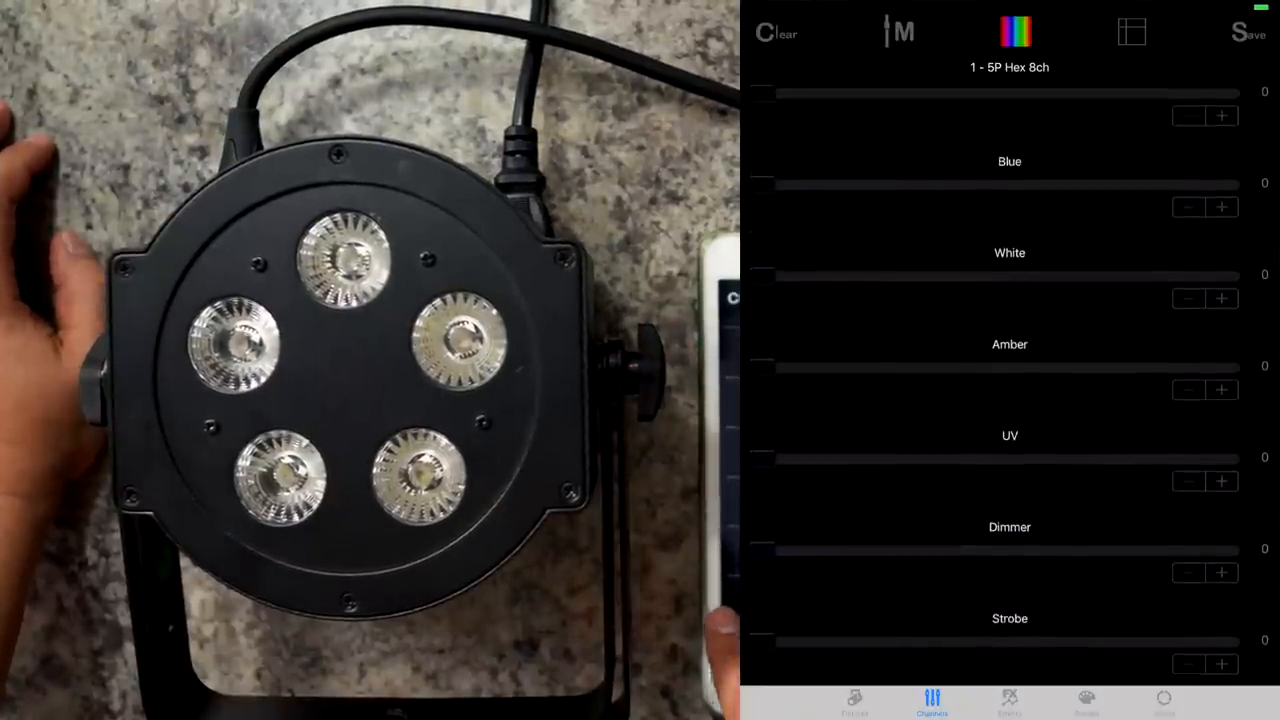
{"action": "left_click_drag", "start_coordinate": [780, 640], "coordinate": [1230, 640]}
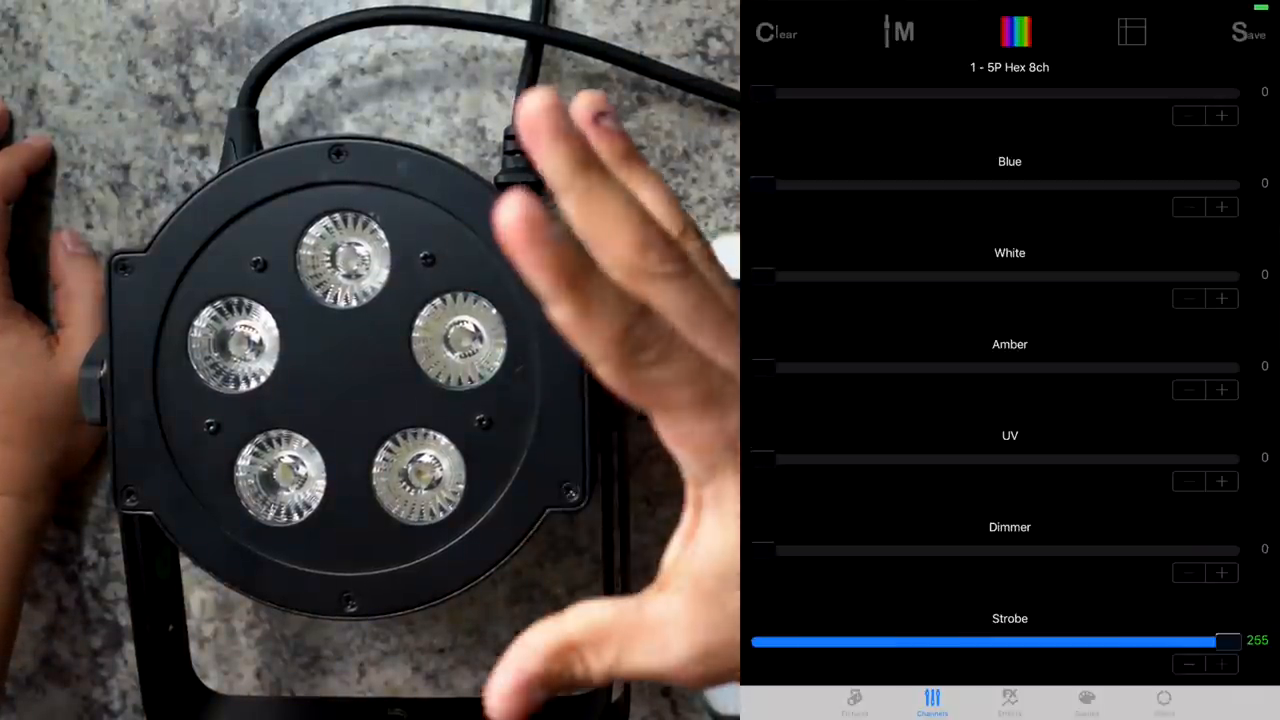
Step: Bring Red up so the fixture glows red, then pull the Dimmer back down to about 10
{"action": "left_click_drag", "start_coordinate": [756, 548], "coordinate": [864, 548]}
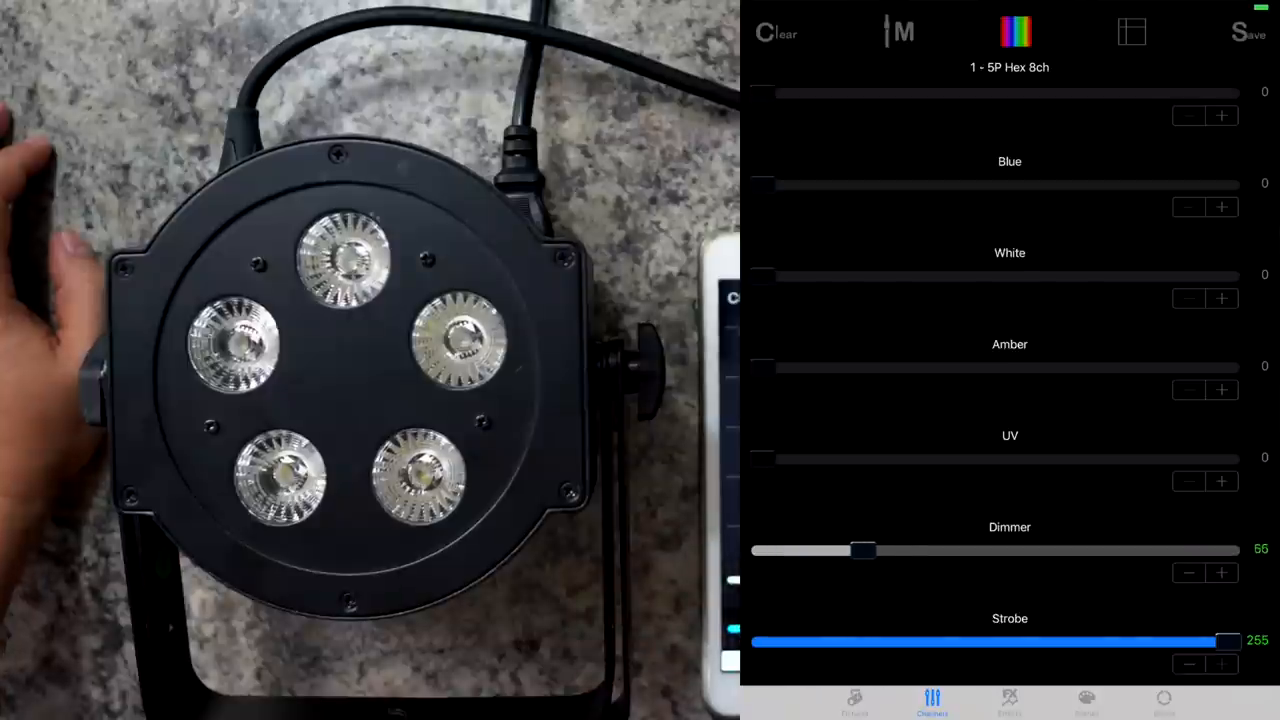
{"action": "left_click_drag", "start_coordinate": [864, 550], "coordinate": [1068, 550]}
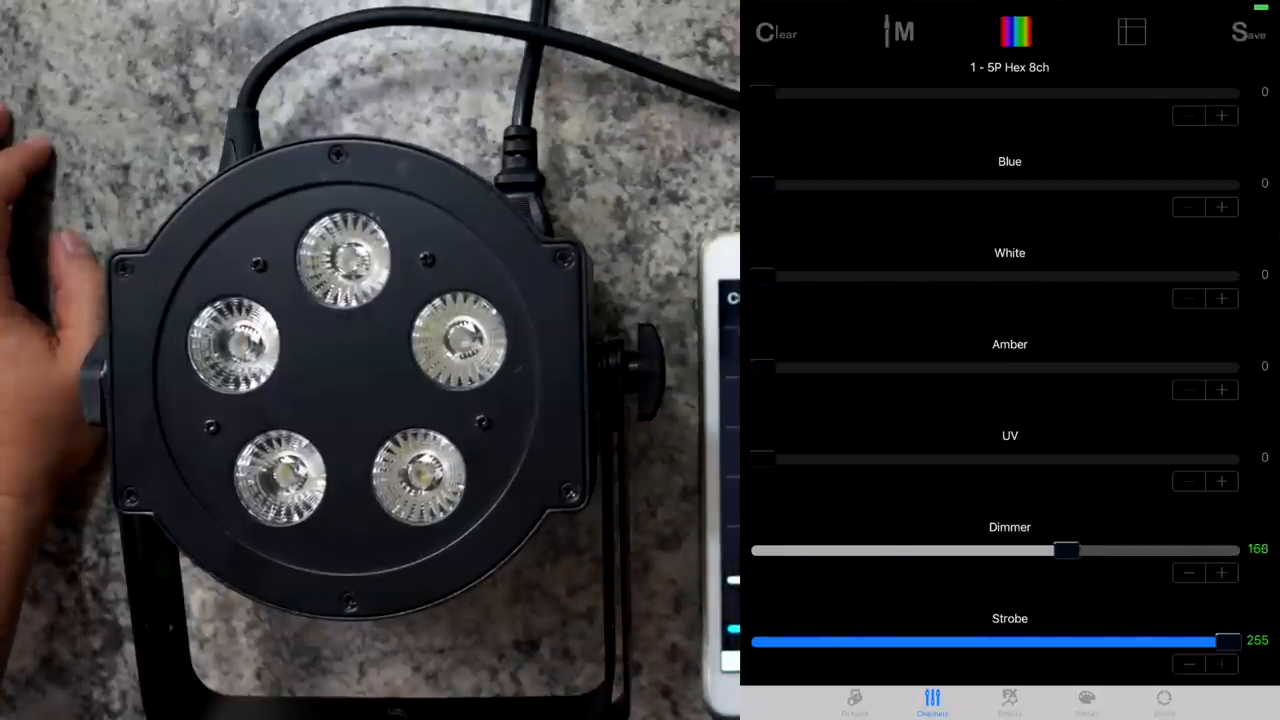
{"action": "left_click_drag", "start_coordinate": [1068, 548], "coordinate": [1230, 548]}
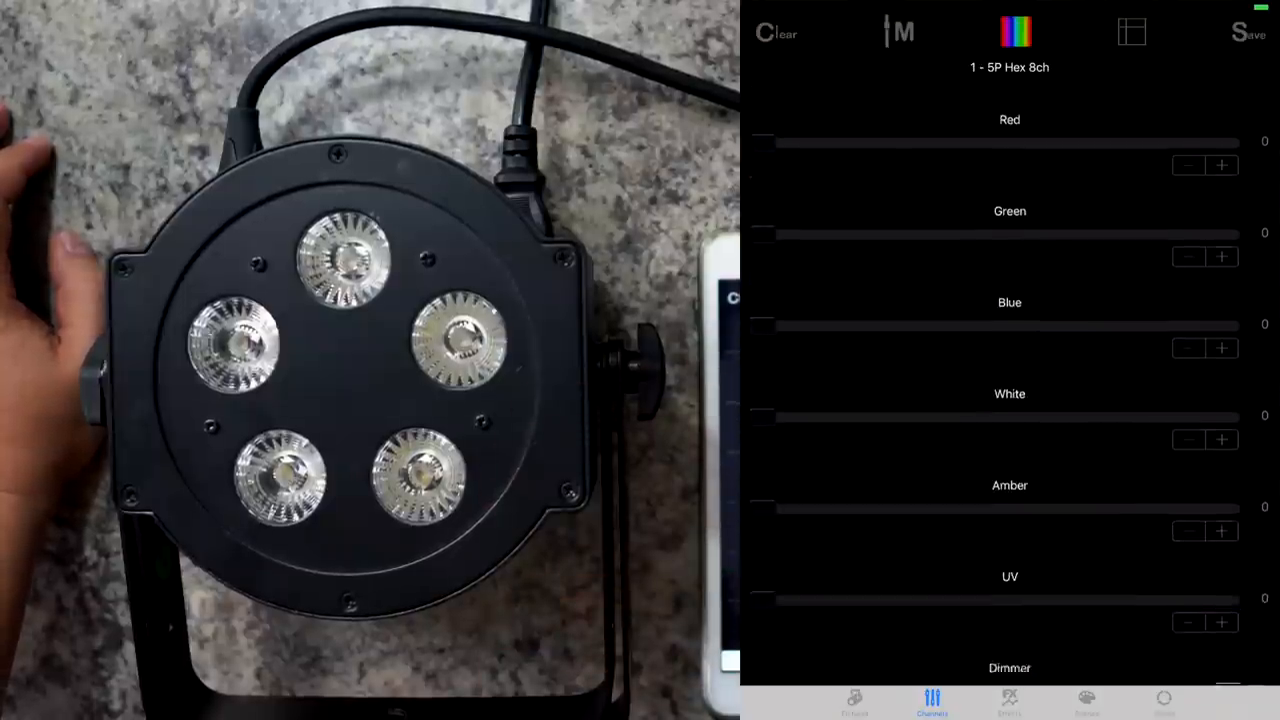
{"action": "left_click_drag", "start_coordinate": [770, 672], "coordinate": [1240, 672]}
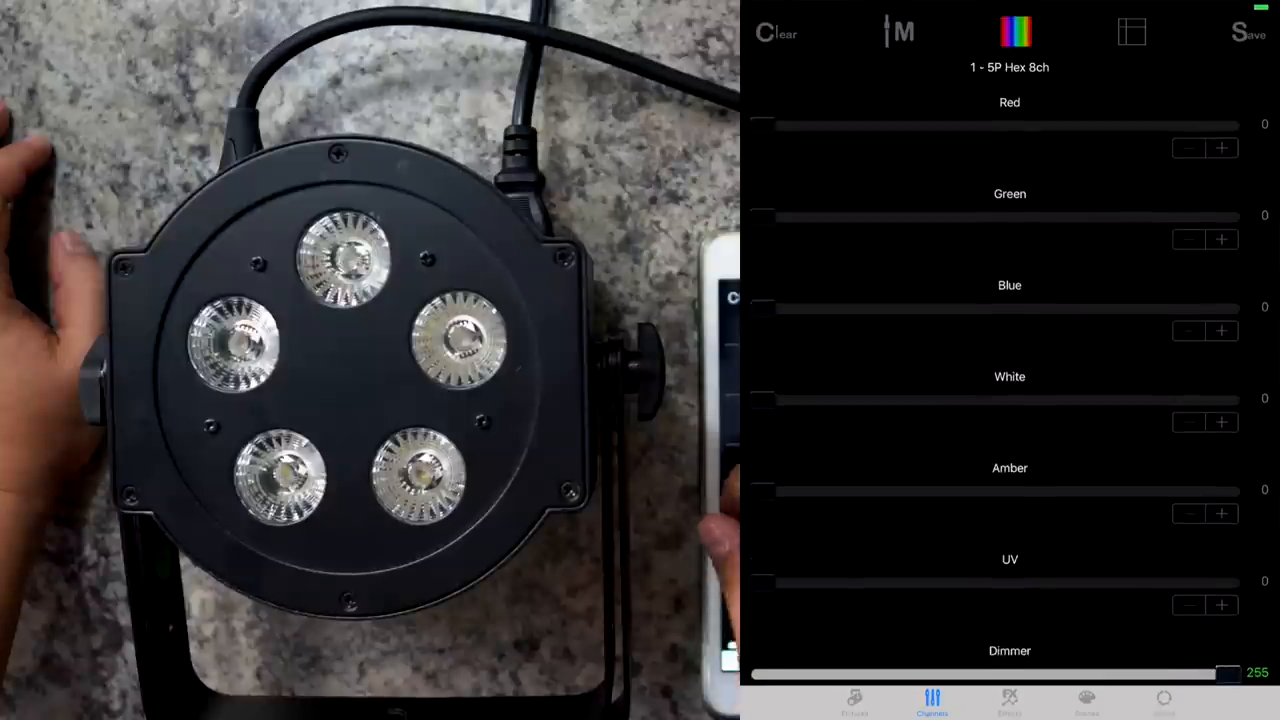
{"action": "left_click_drag", "start_coordinate": [764, 124], "coordinate": [876, 124]}
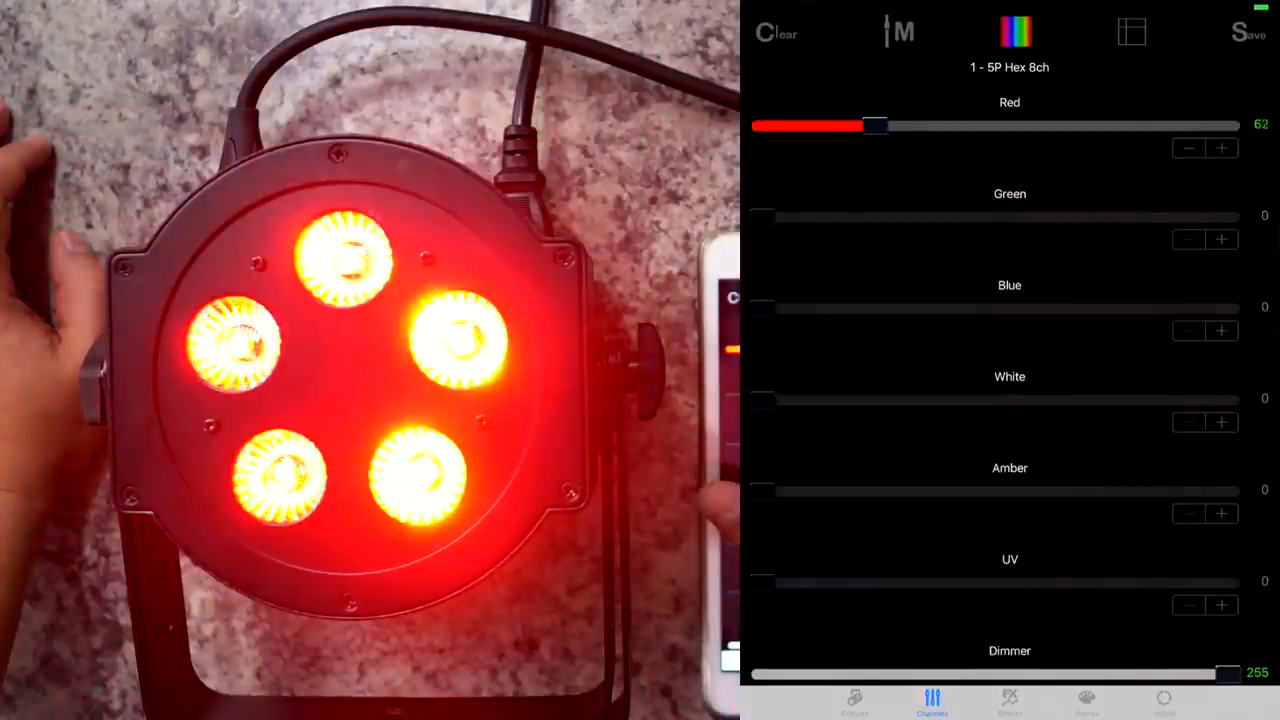
{"action": "left_click_drag", "start_coordinate": [876, 124], "coordinate": [752, 124]}
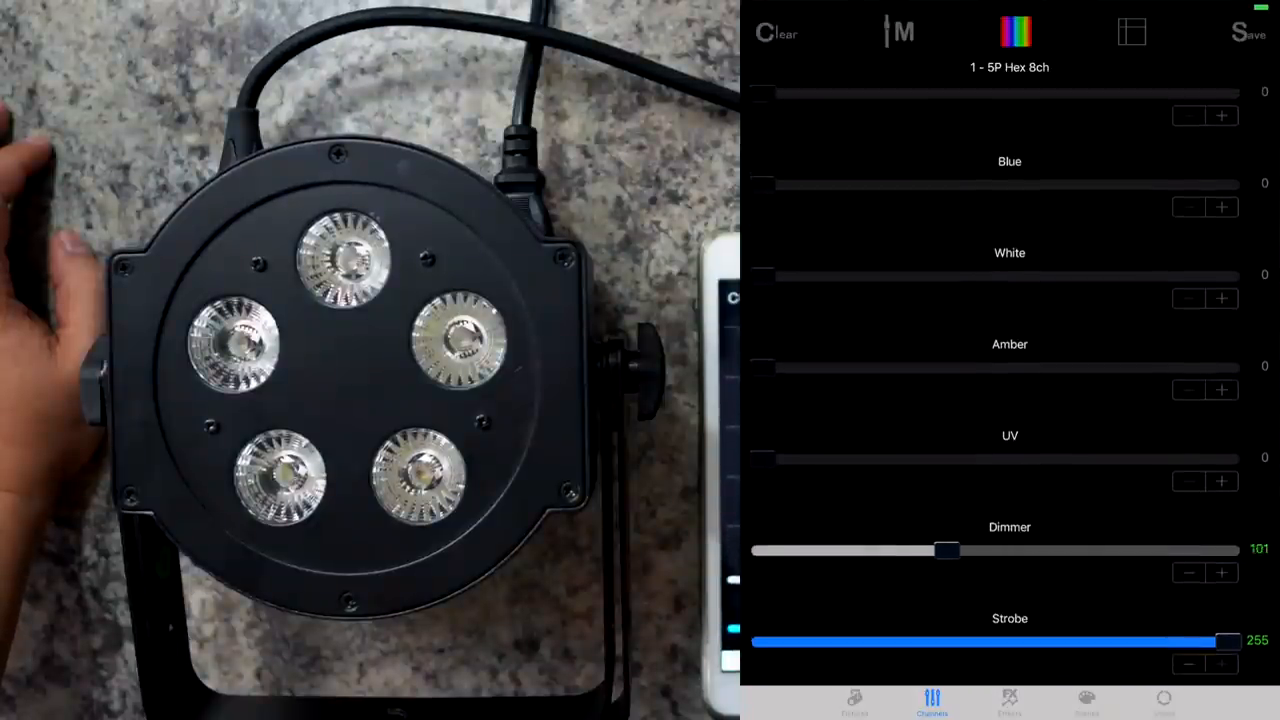
{"action": "left_click_drag", "start_coordinate": [948, 550], "coordinate": [778, 550]}
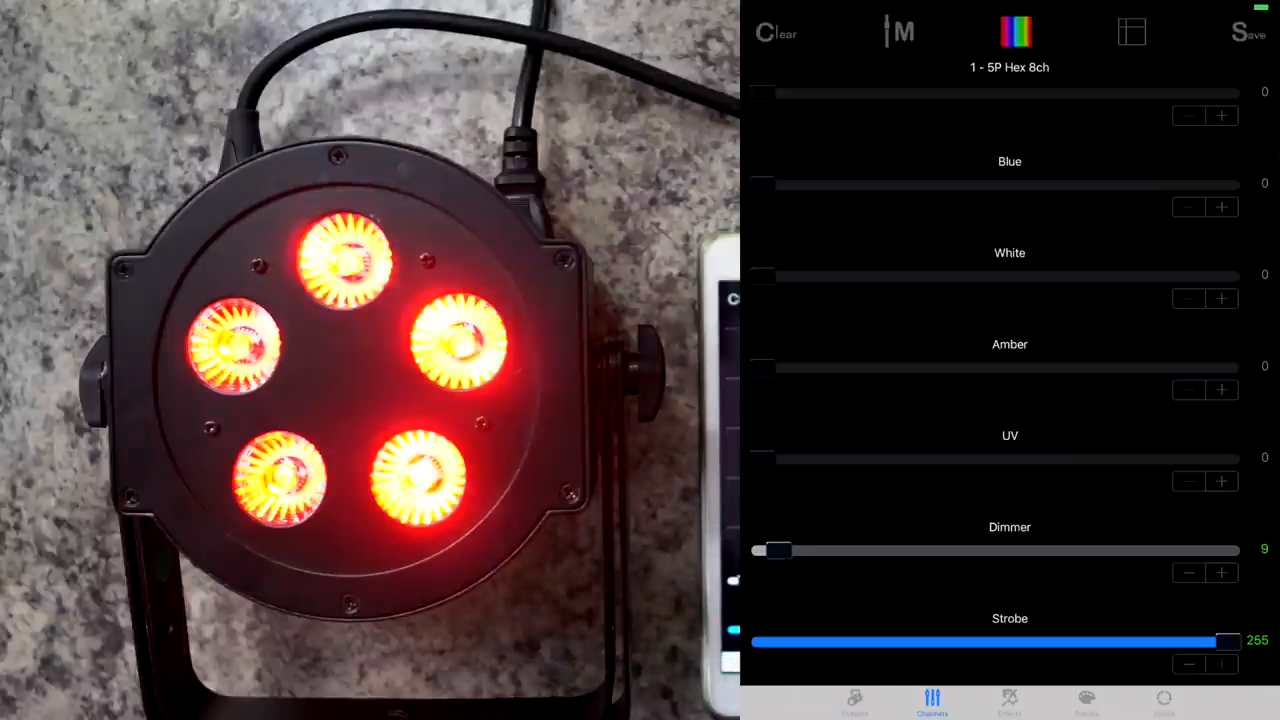
{"action": "left_click", "coordinate": [1220, 572]}
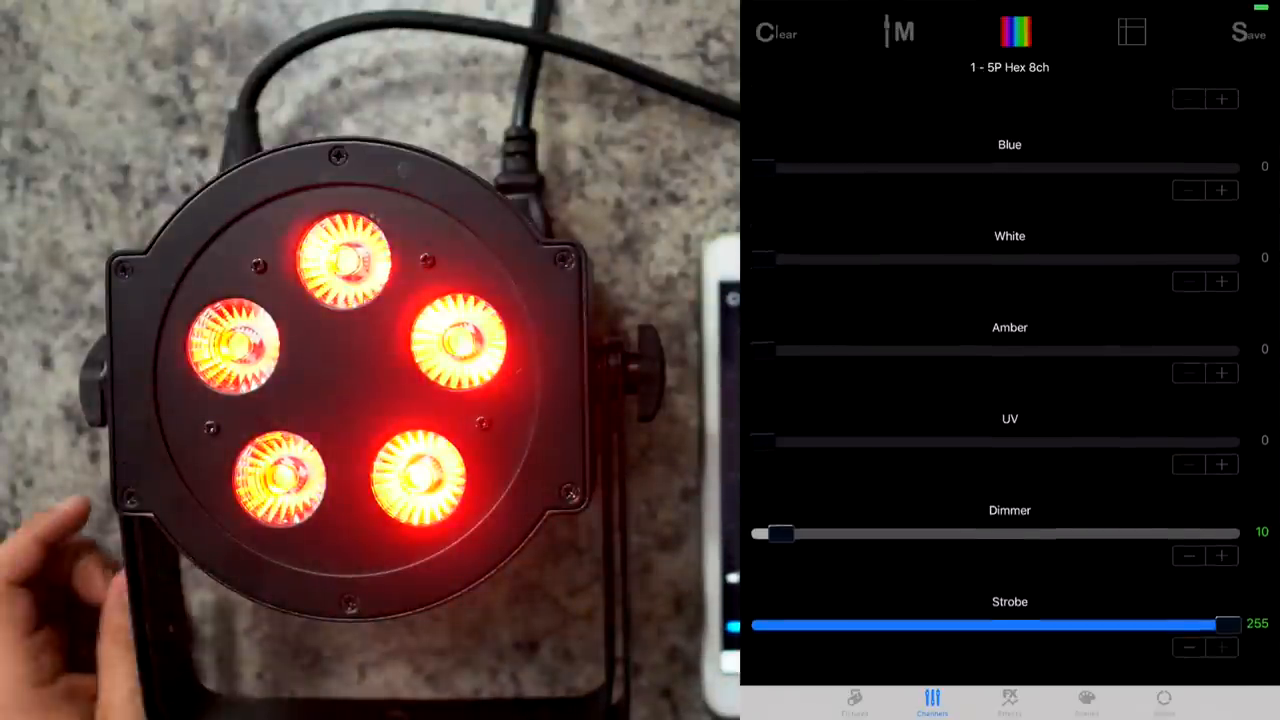
Step: Lower the Strobe fader to about 65 so the fixture flashes, with all colour channels at 255
{"action": "scroll", "scroll_direction": "down", "scroll_amount": 3}
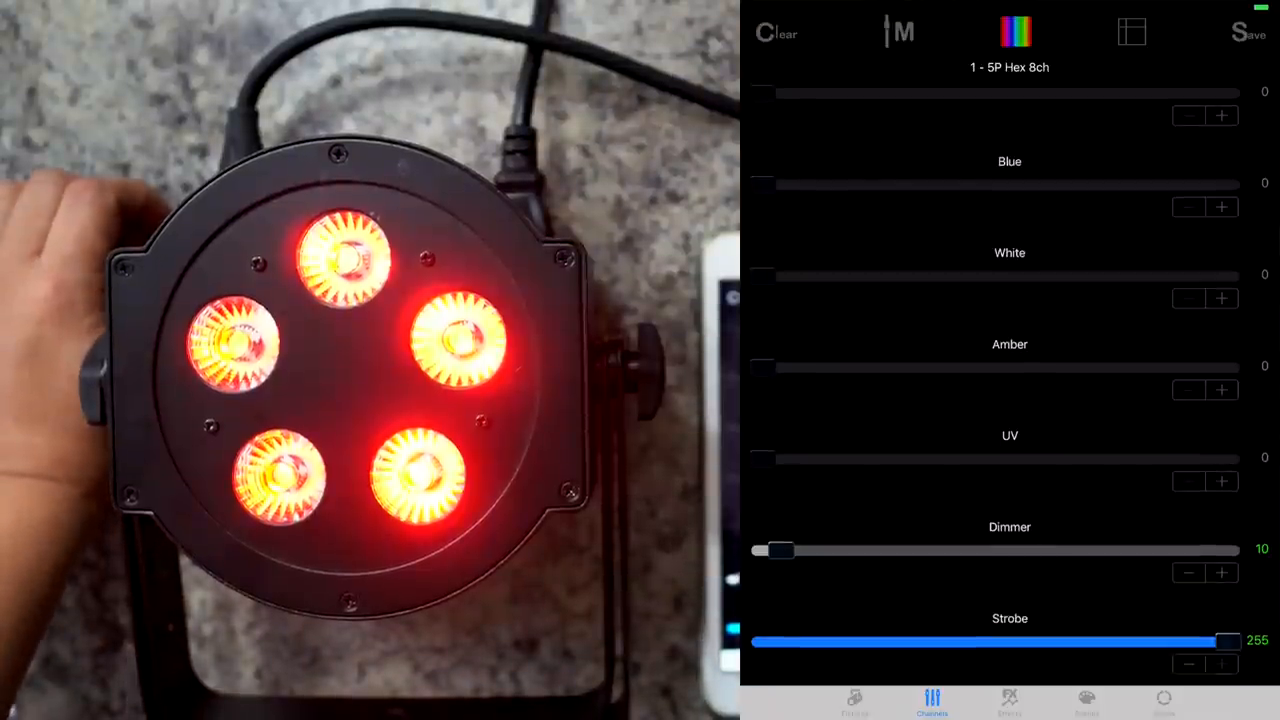
{"action": "left_click_drag", "start_coordinate": [1228, 640], "coordinate": [956, 640]}
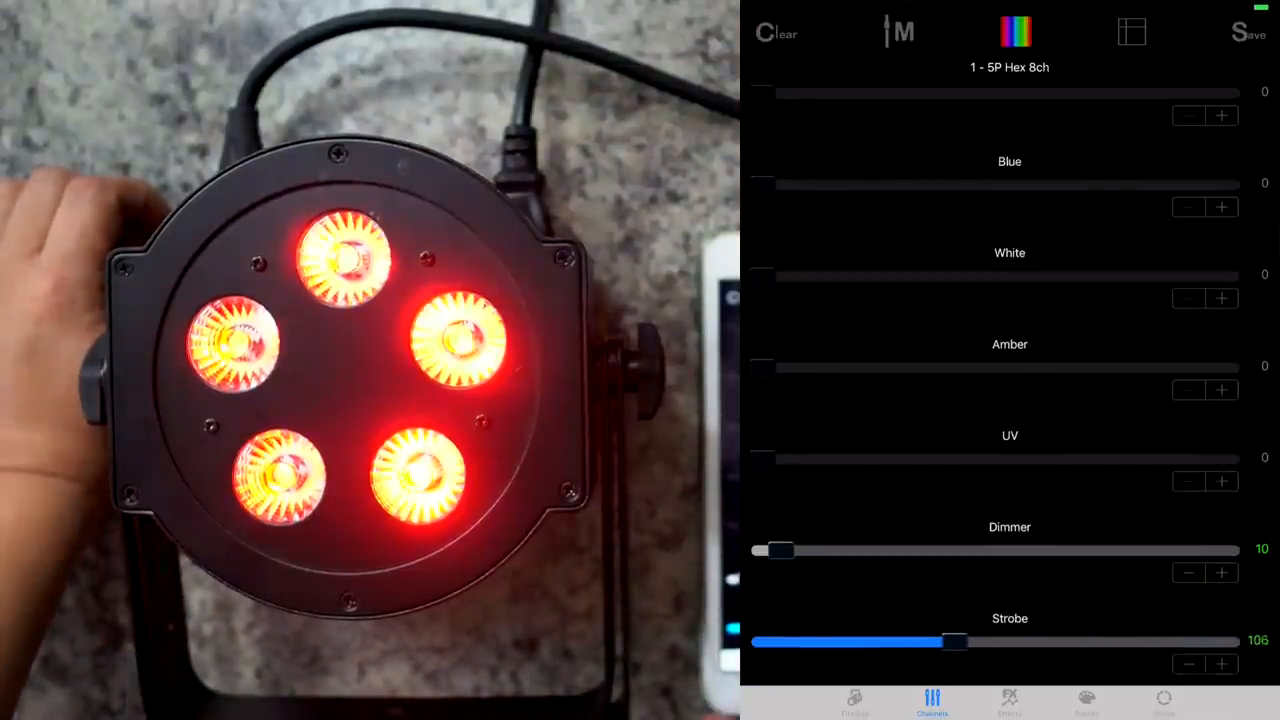
{"action": "left_click_drag", "start_coordinate": [956, 642], "coordinate": [880, 642]}
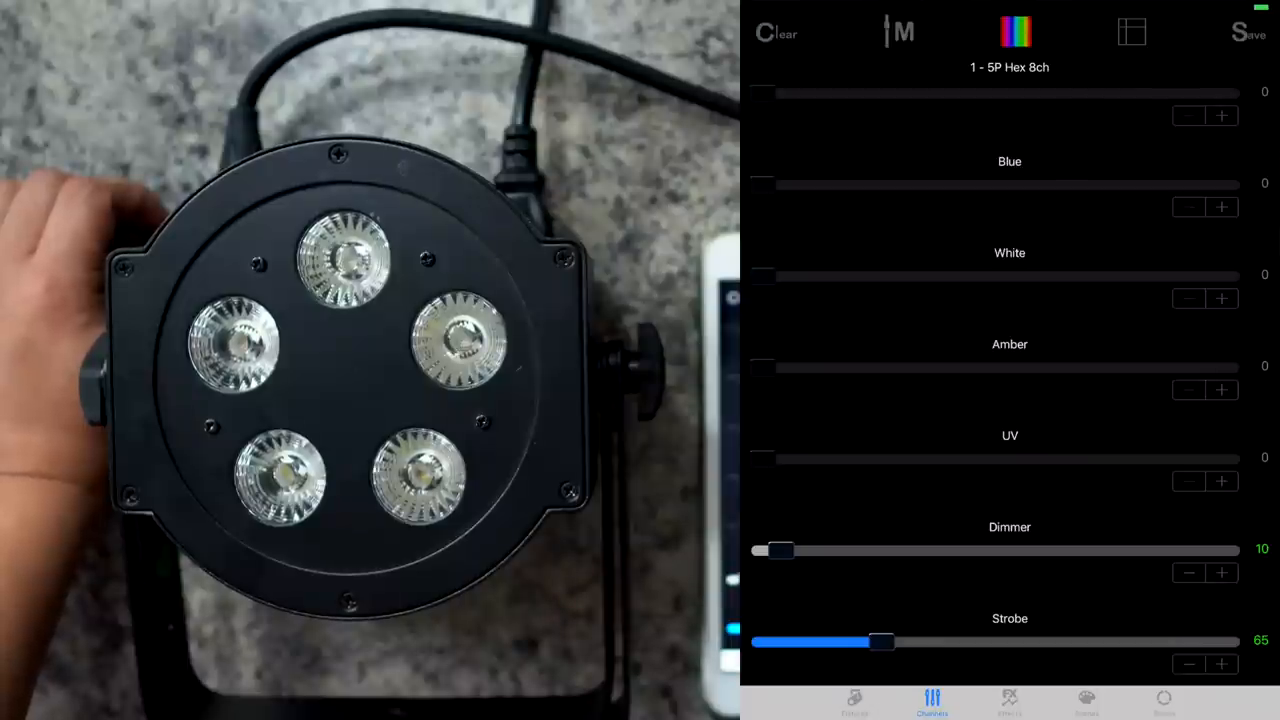
{"action": "left_click_drag", "start_coordinate": [880, 642], "coordinate": [920, 642]}
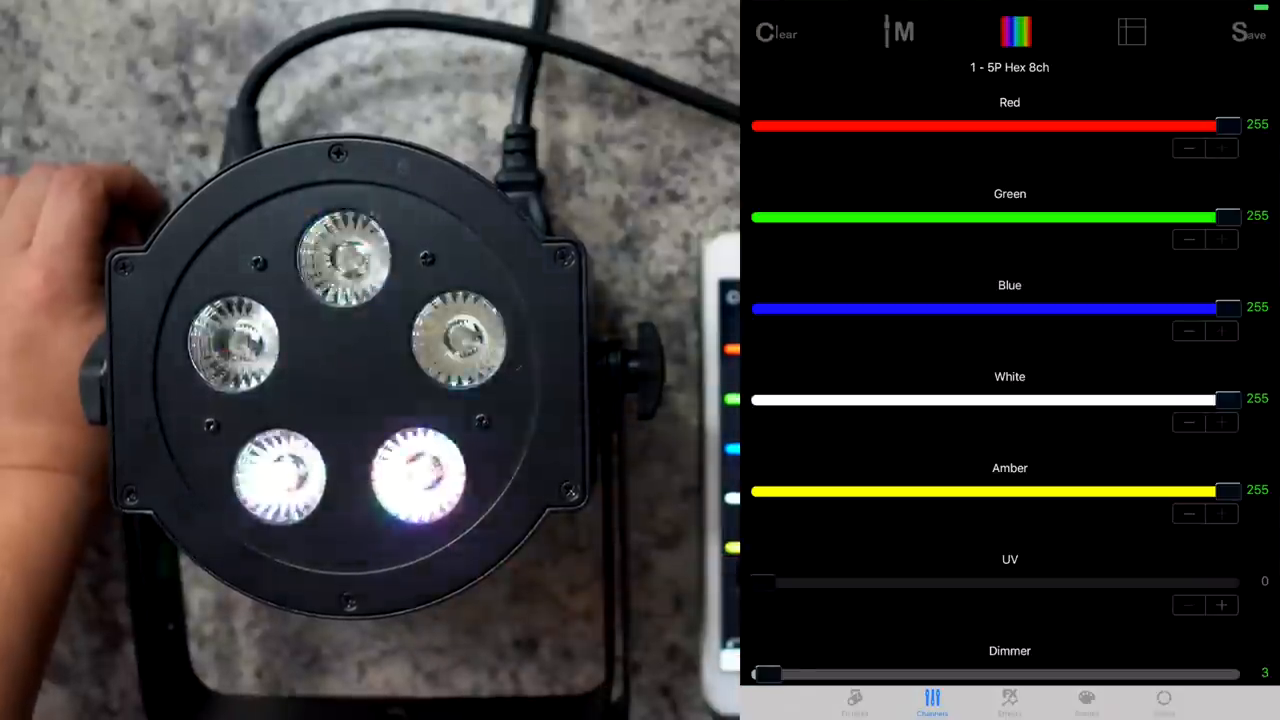
Step: Zero the white channel and leave only Red and Blue at 255 for a purple glow
{"action": "left_click", "coordinate": [776, 32]}
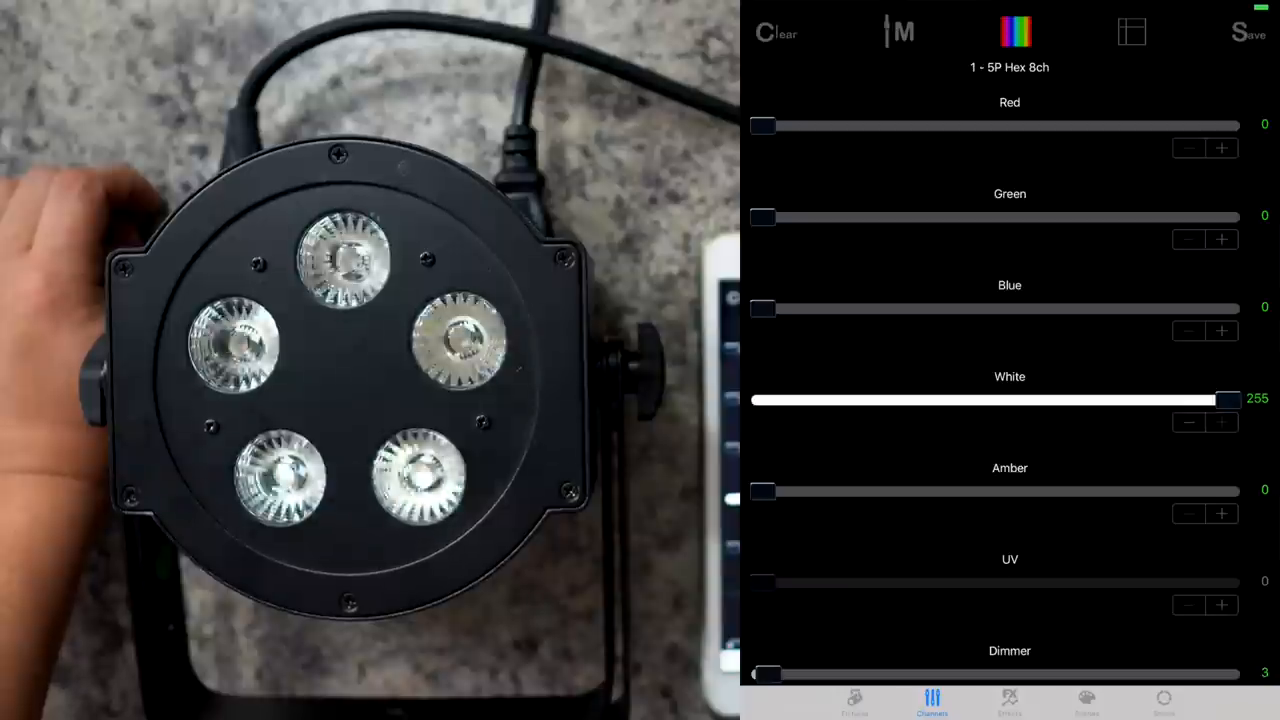
{"action": "left_click_drag", "start_coordinate": [1228, 400], "coordinate": [764, 400]}
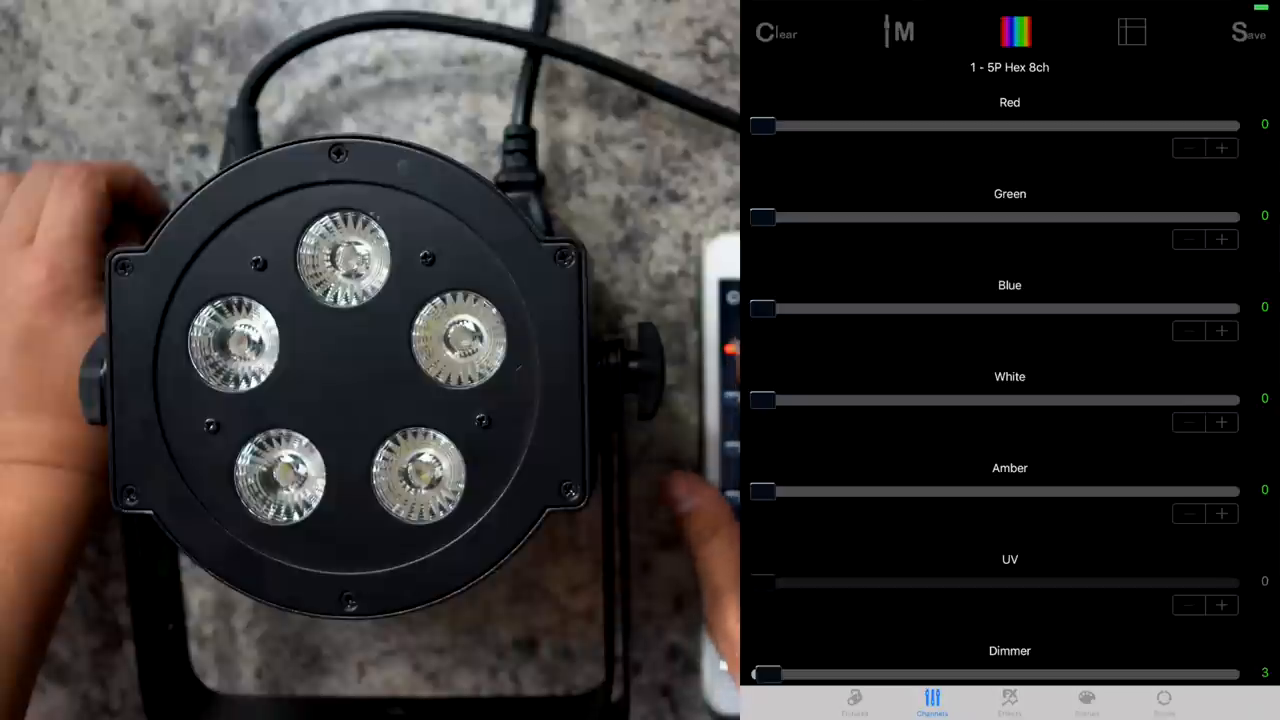
{"action": "left_click_drag", "start_coordinate": [762, 124], "coordinate": [1230, 124]}
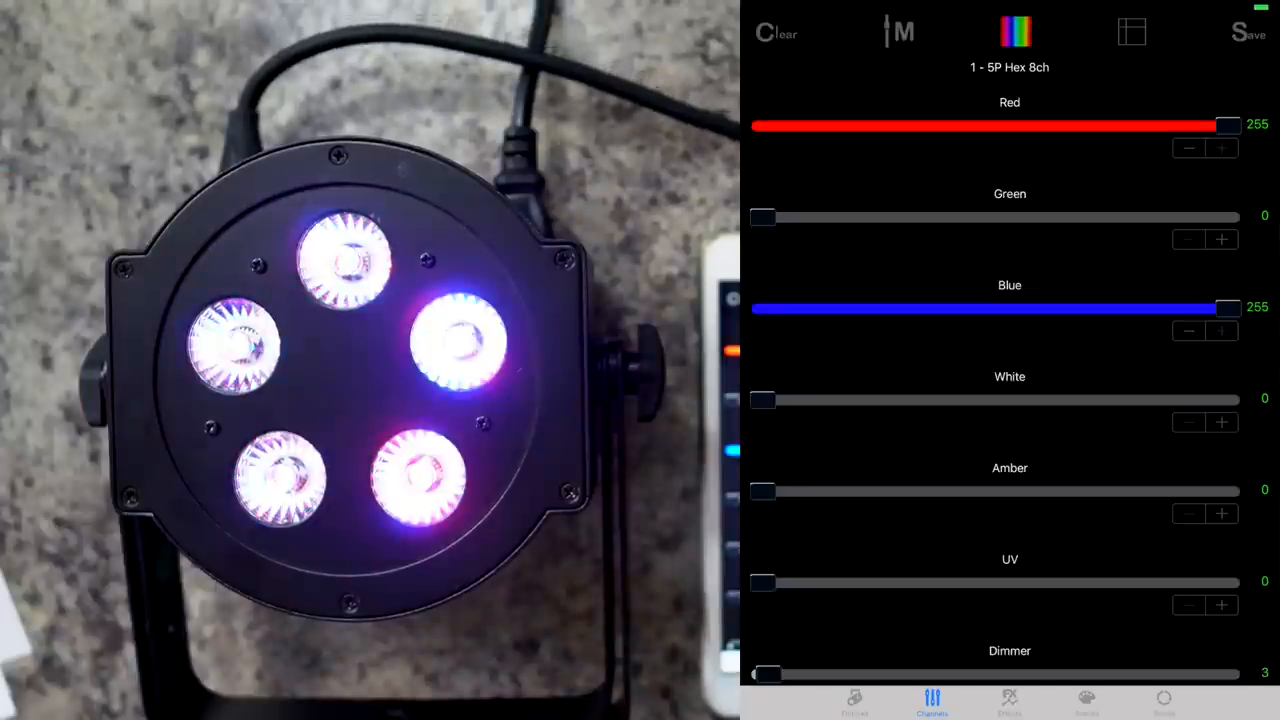
Step: Save the current look as scene 'RED' in the first slot and activate it
{"action": "left_click", "coordinate": [1248, 32]}
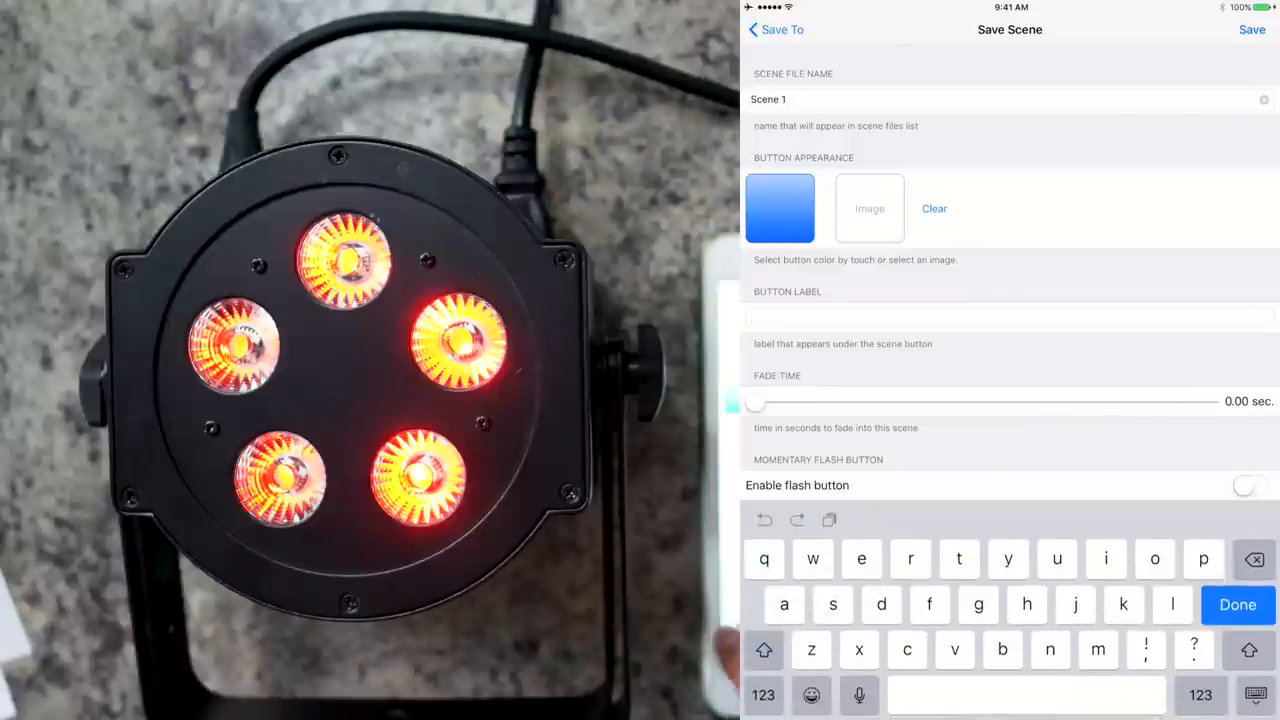
{"action": "type", "text": "RED"}
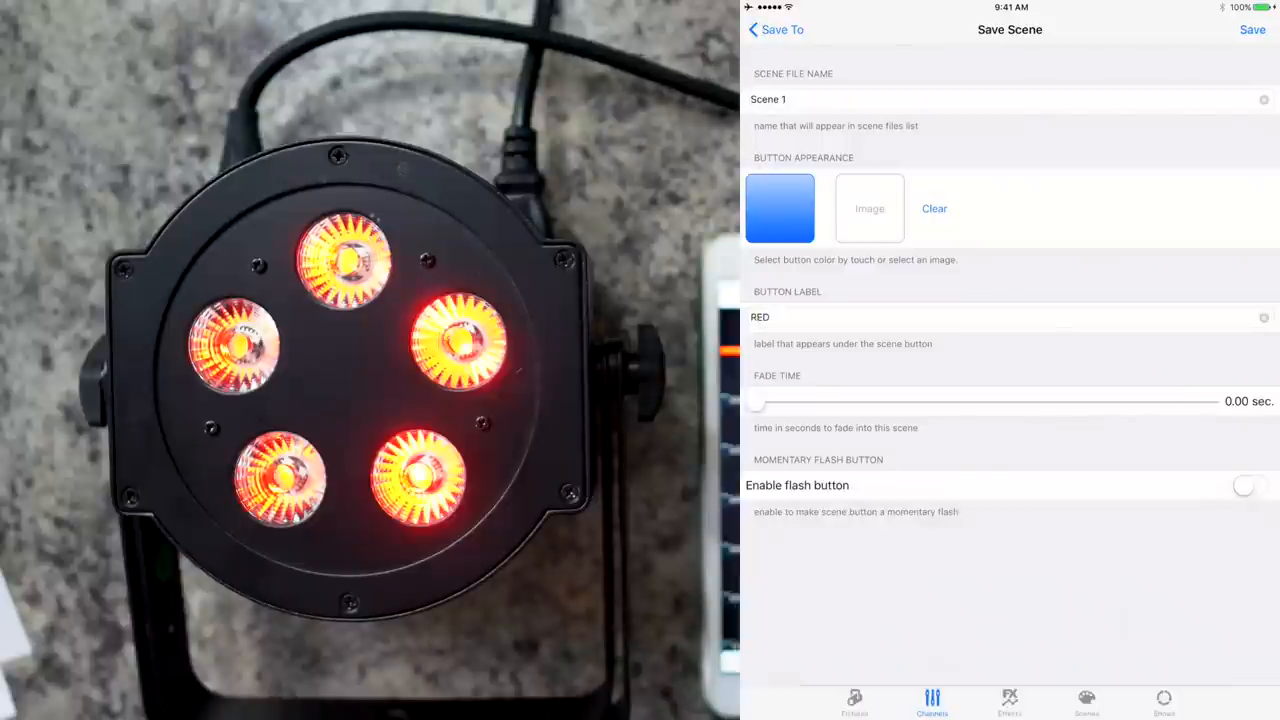
{"action": "left_click", "coordinate": [1252, 30]}
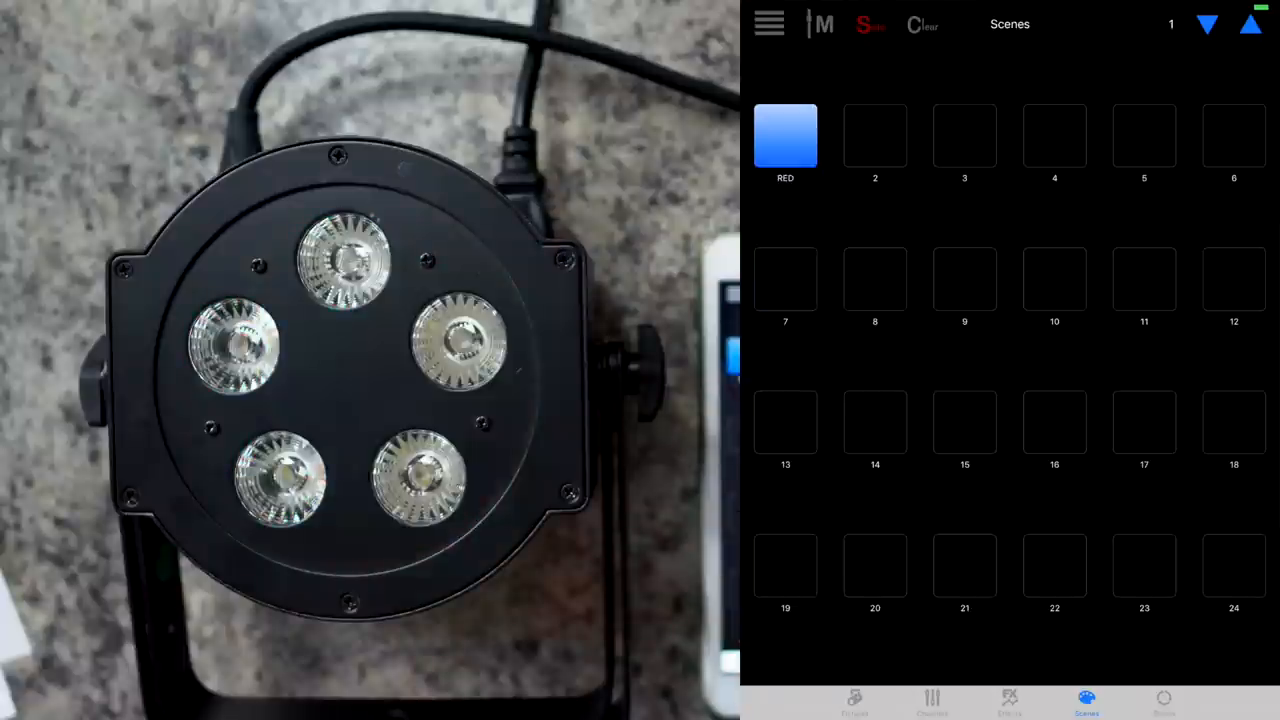
{"action": "left_click", "coordinate": [784, 136]}
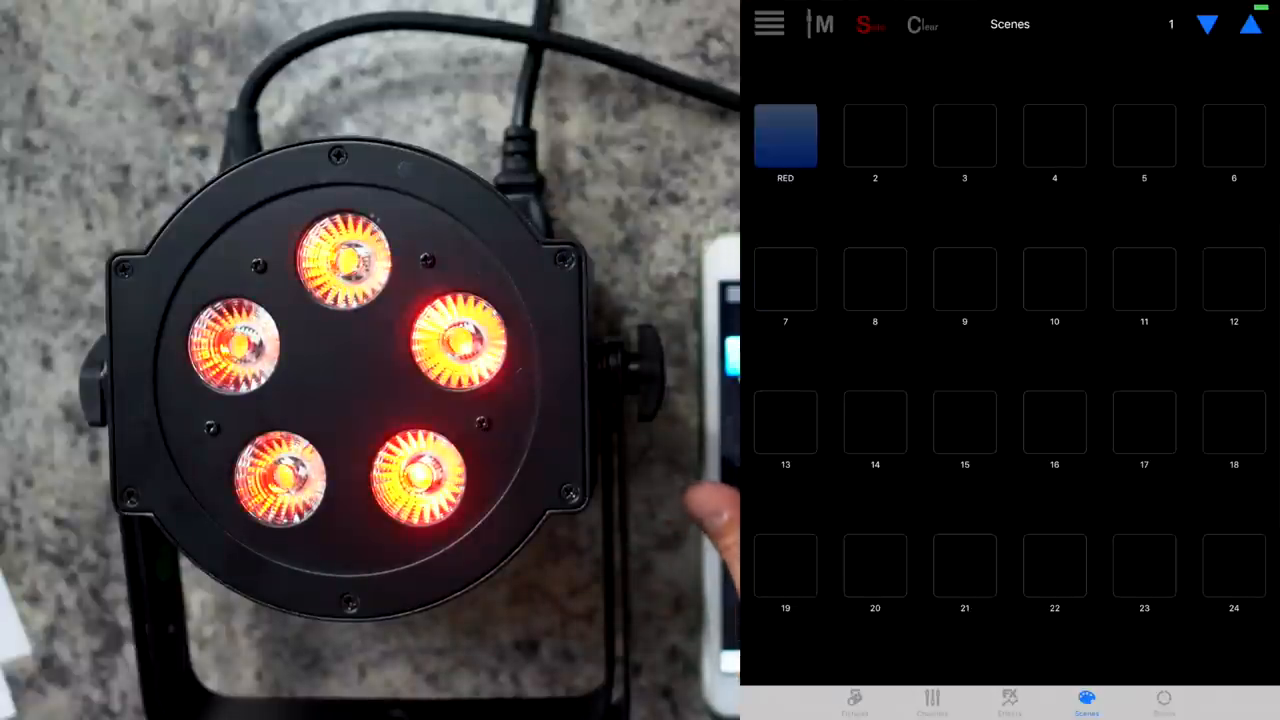
Step: Lower the strobe rate on the white look and save it into slot 2 as scene 'STROBE'
{"action": "left_click", "coordinate": [932, 700]}
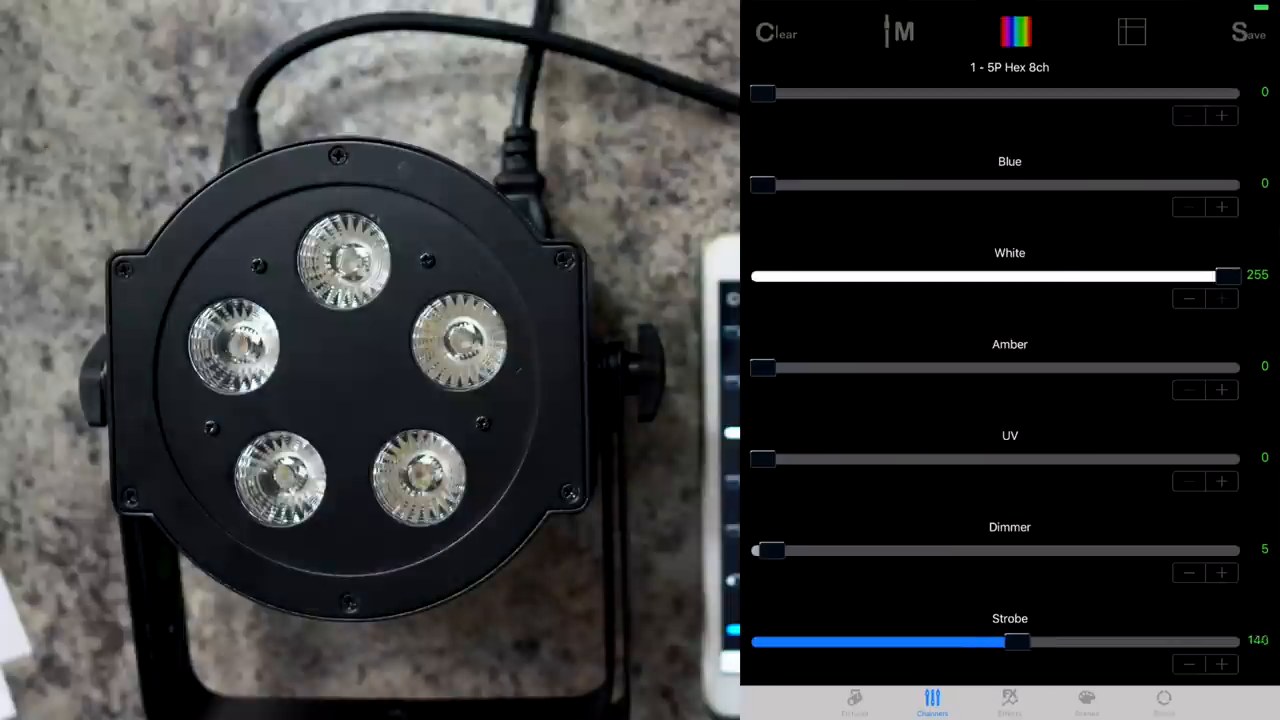
{"action": "left_click_drag", "start_coordinate": [1016, 642], "coordinate": [864, 642]}
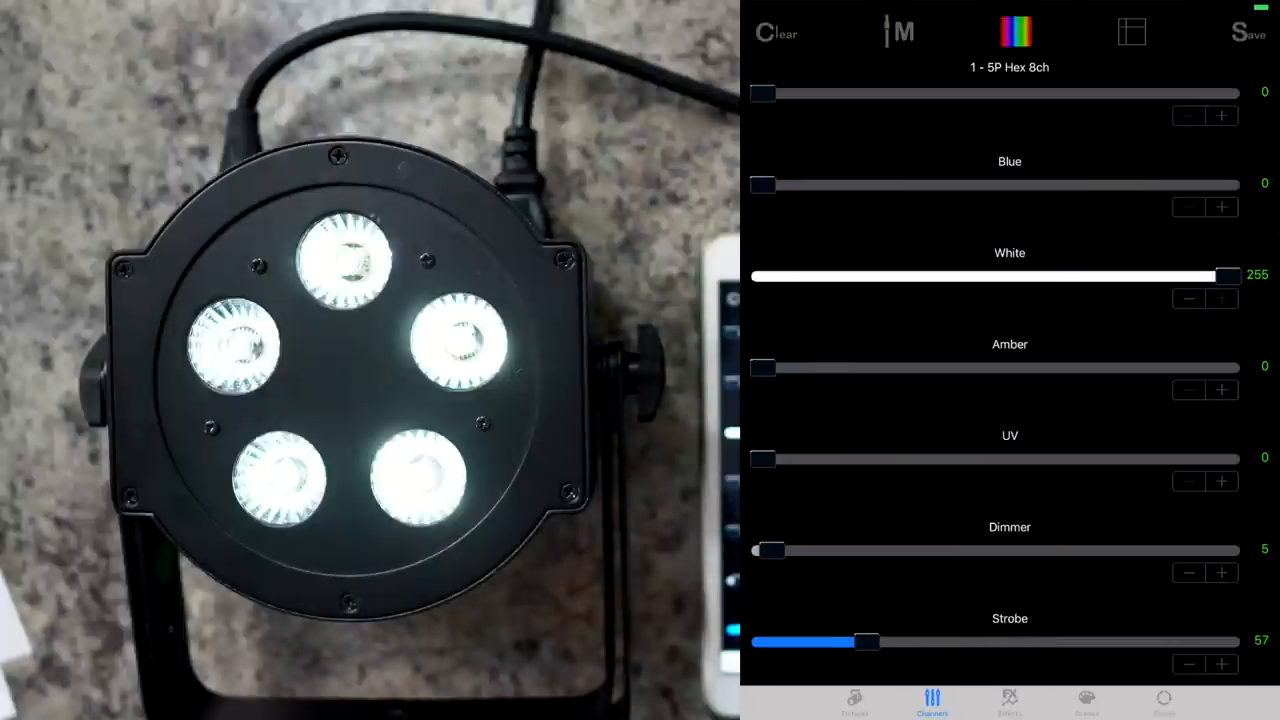
{"action": "left_click", "coordinate": [1248, 32]}
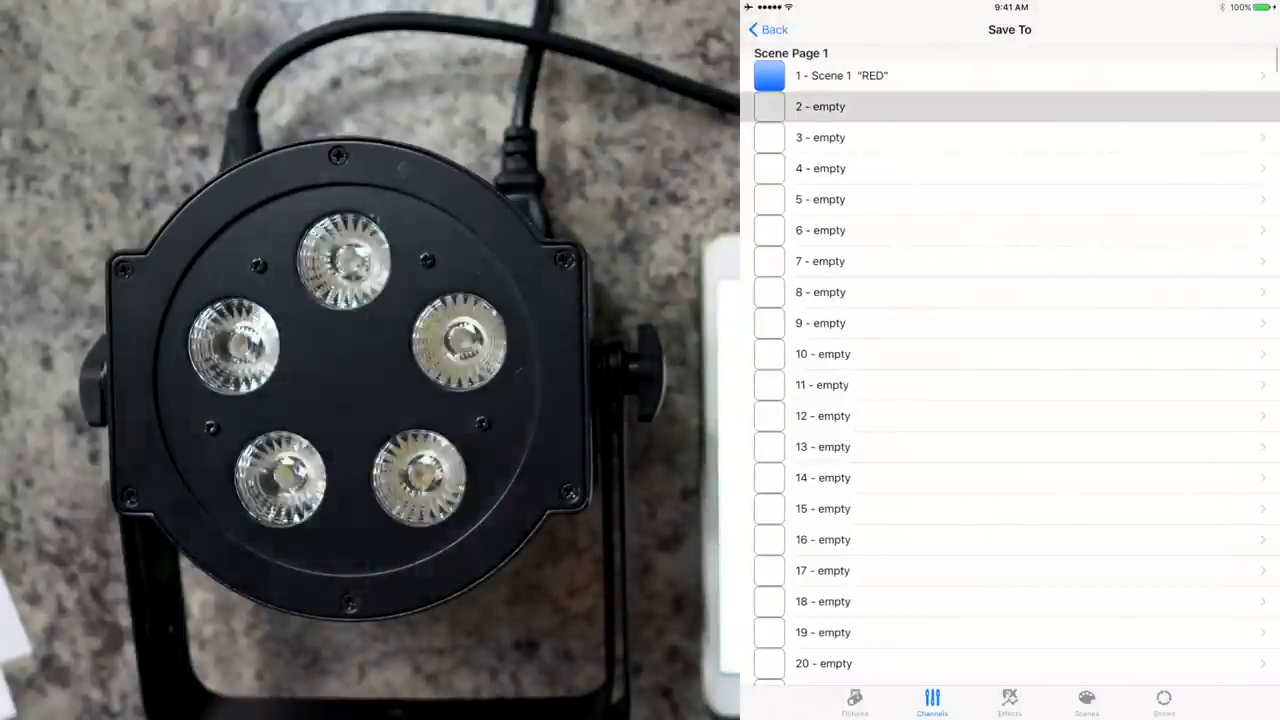
{"action": "left_click", "coordinate": [820, 106]}
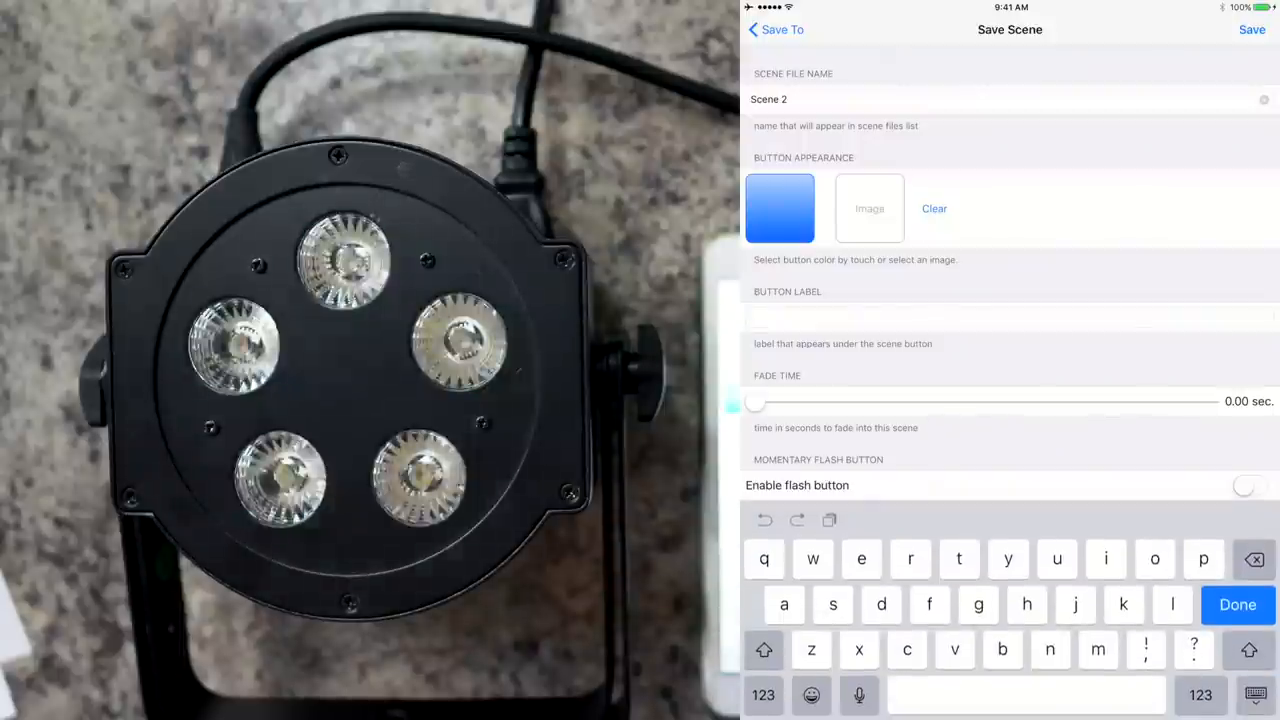
{"action": "type", "text": "STROBE"}
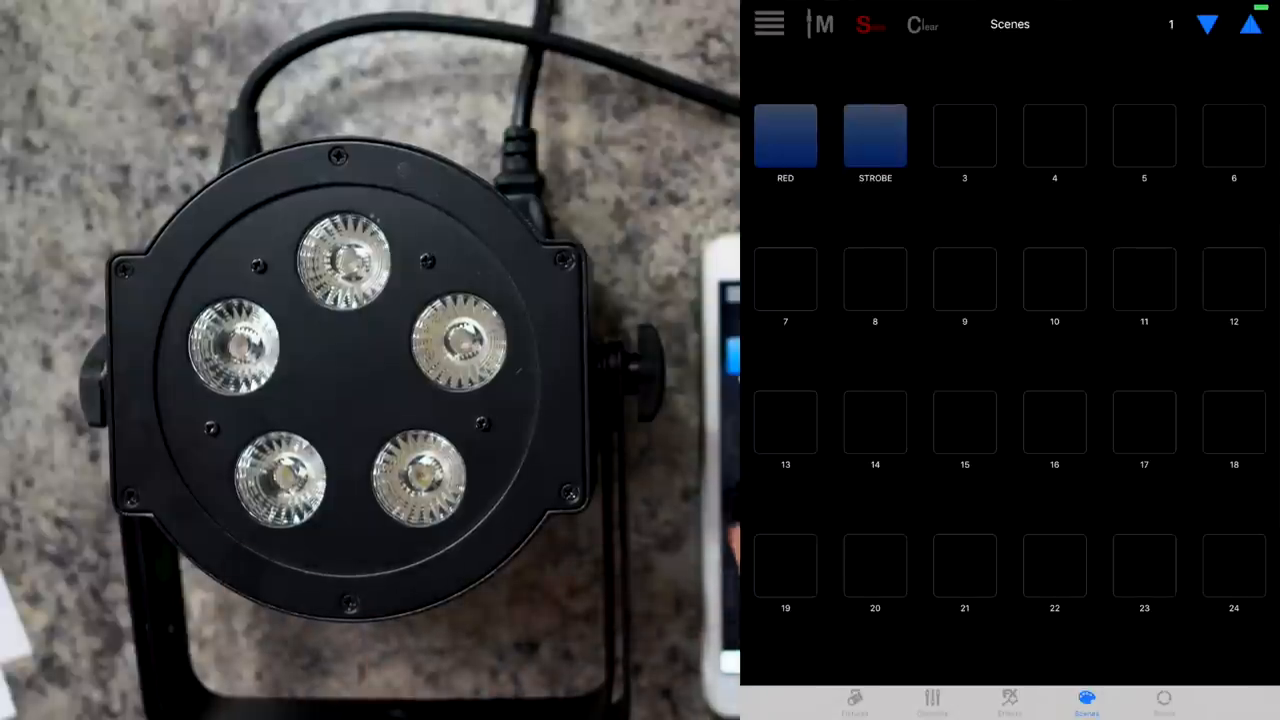
Step: Toggle between the STROBE and RED scenes, ending with STROBE active and the fixture white
{"action": "left_click", "coordinate": [874, 136]}
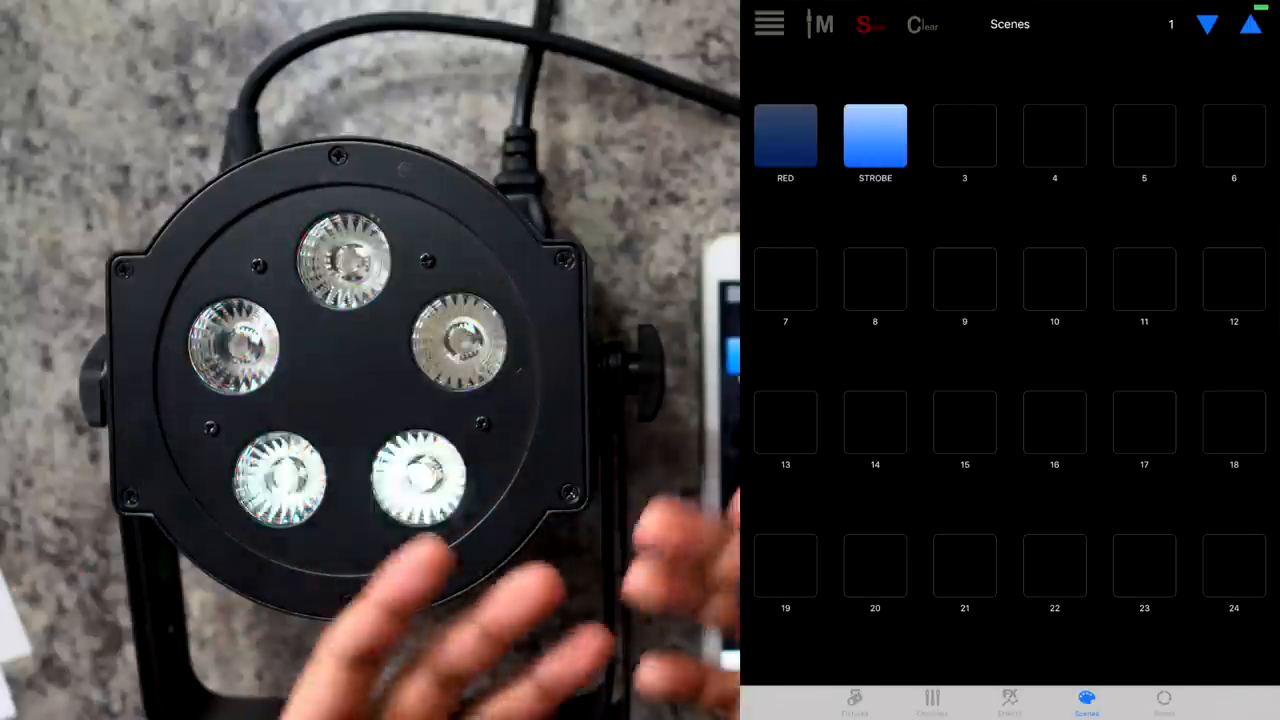
{"action": "left_click", "coordinate": [784, 136]}
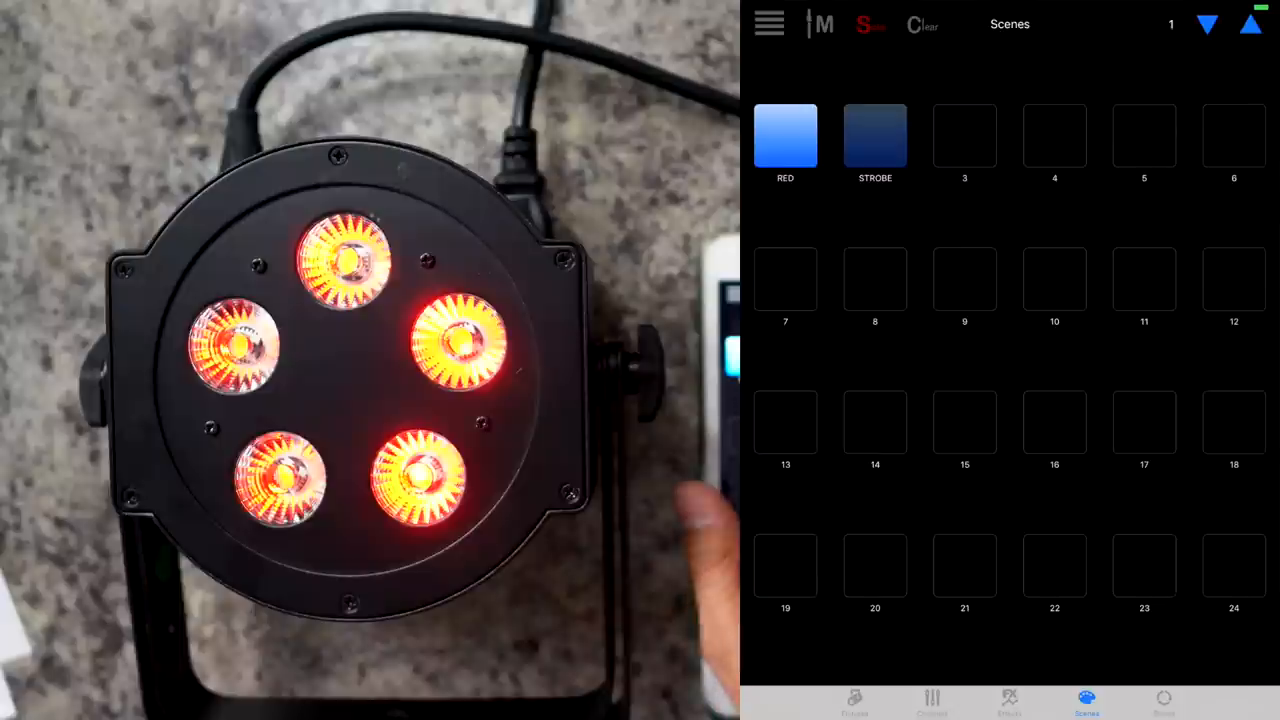
{"action": "left_click", "coordinate": [874, 136]}
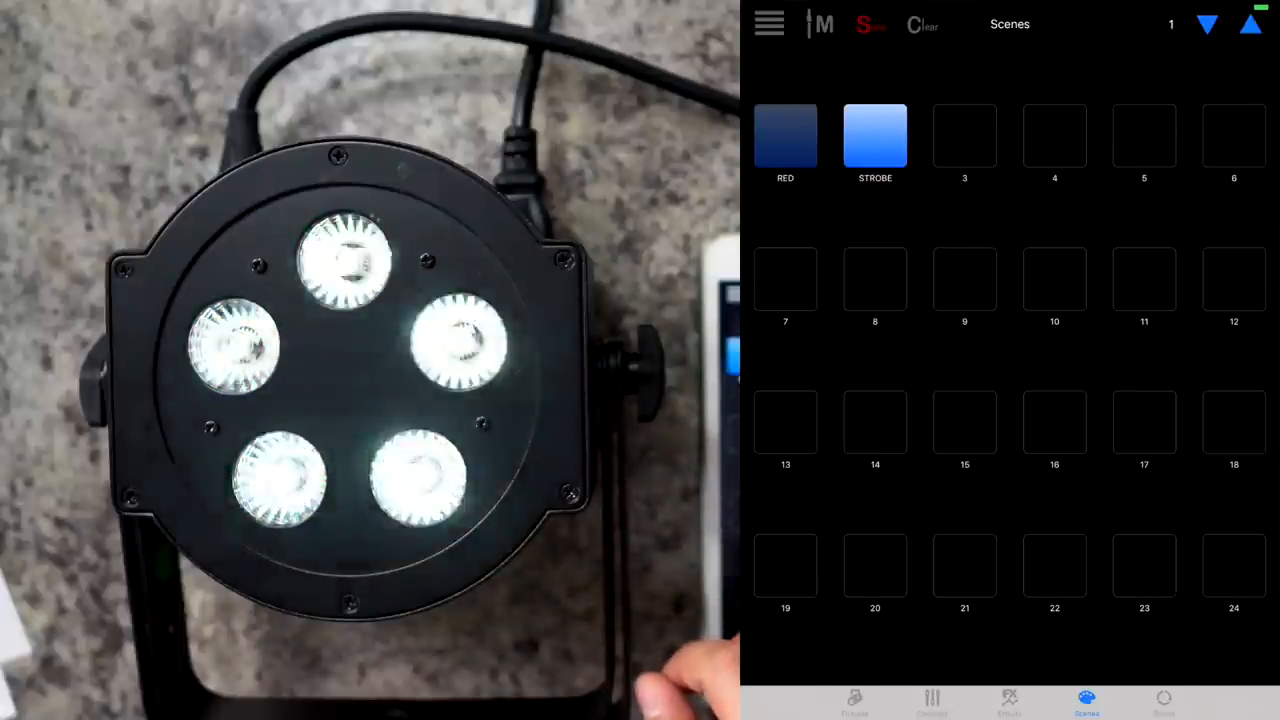